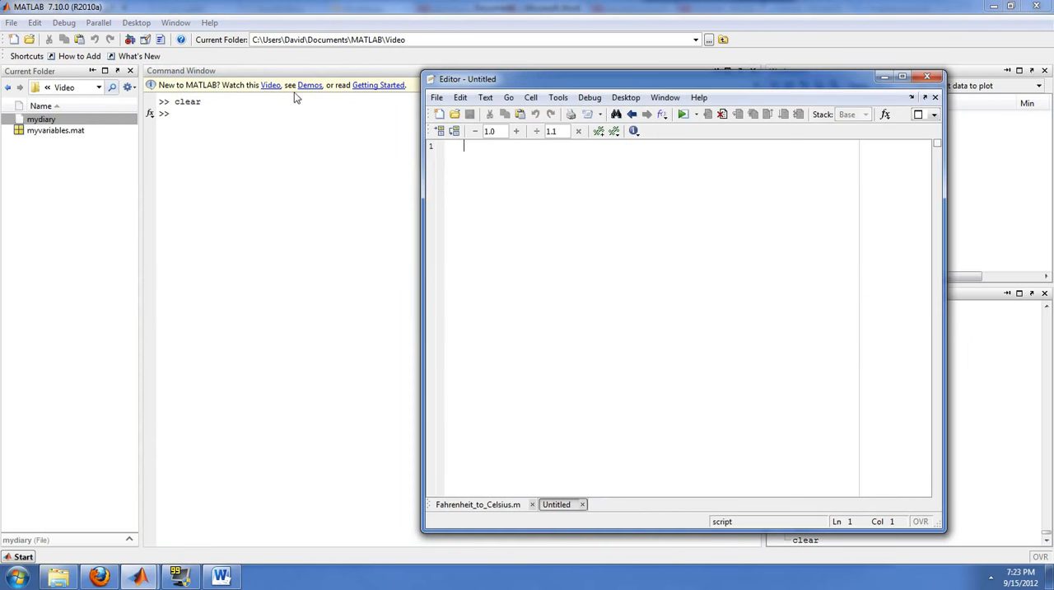
- Close the untitled editor and enter the command edit Celsius_to_Fahrenheit without running it
{"action": "left_click", "coordinate": [935, 76]}
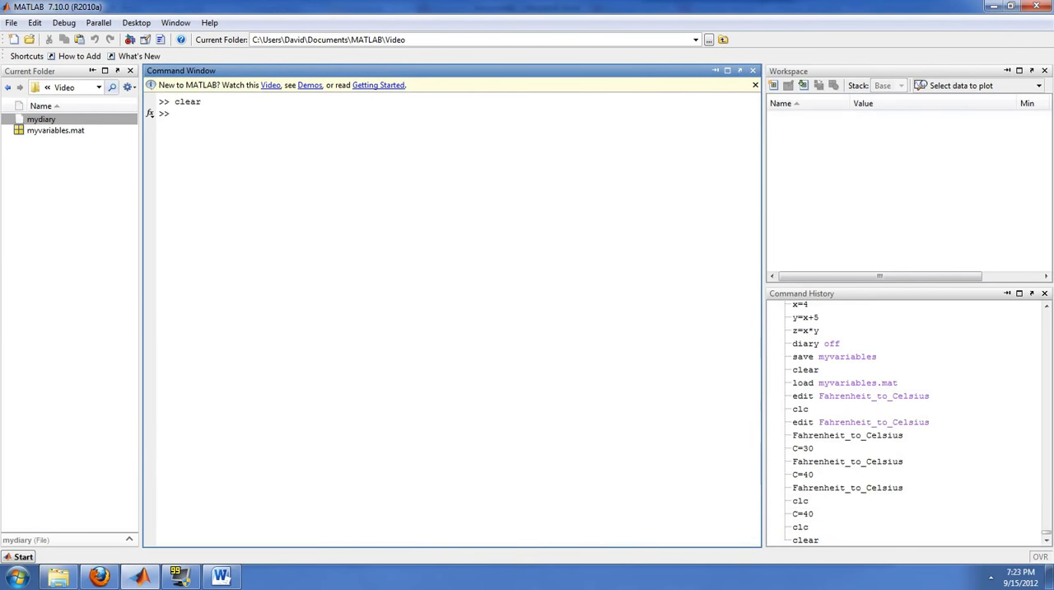
{"action": "type", "text": "edit"}
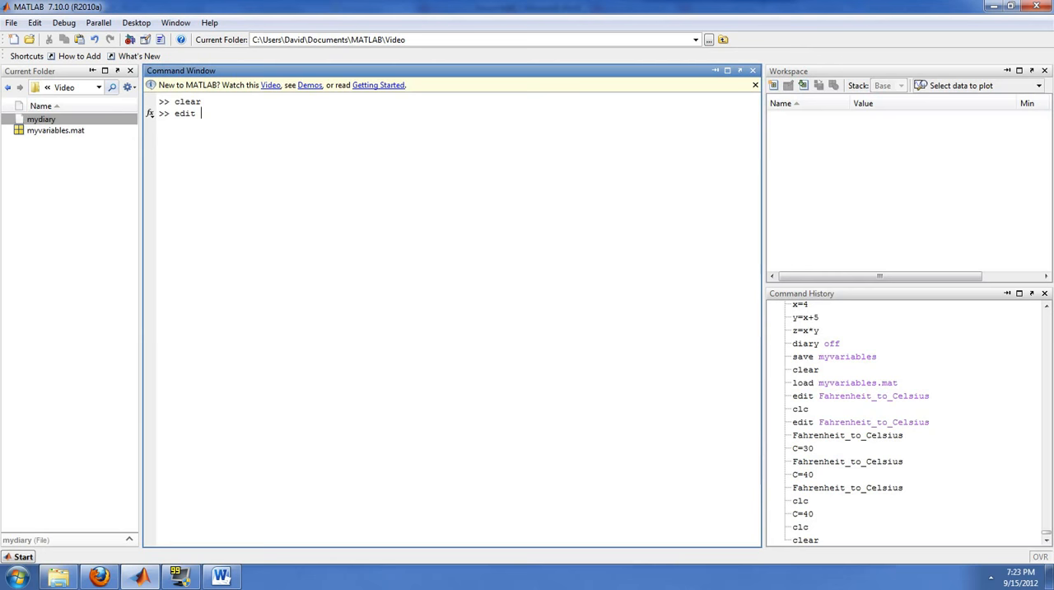
{"action": "type", "text": "Celsius_to_"}
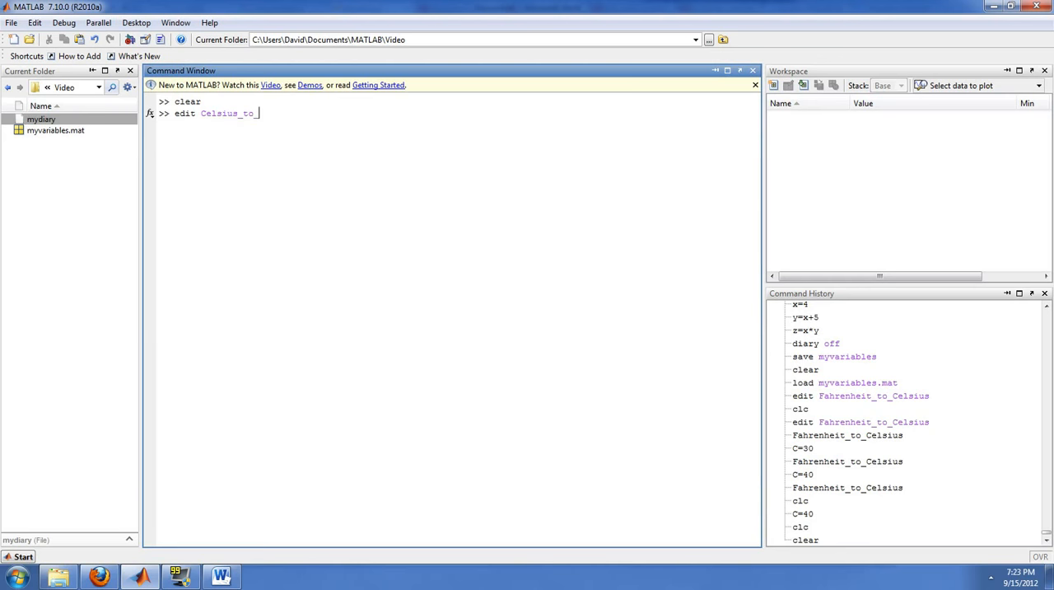
{"action": "type", "text": "Fahrenheit"}
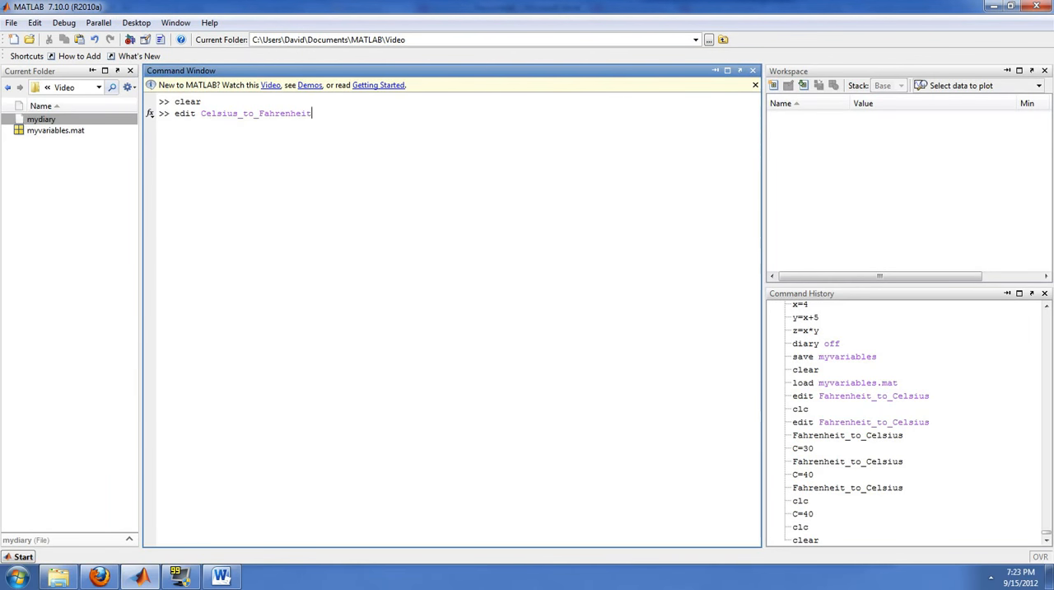
- Run the edit command and confirm creating the new Celsius_to_Fahrenheit.m script
{"action": "key", "text": "Return"}
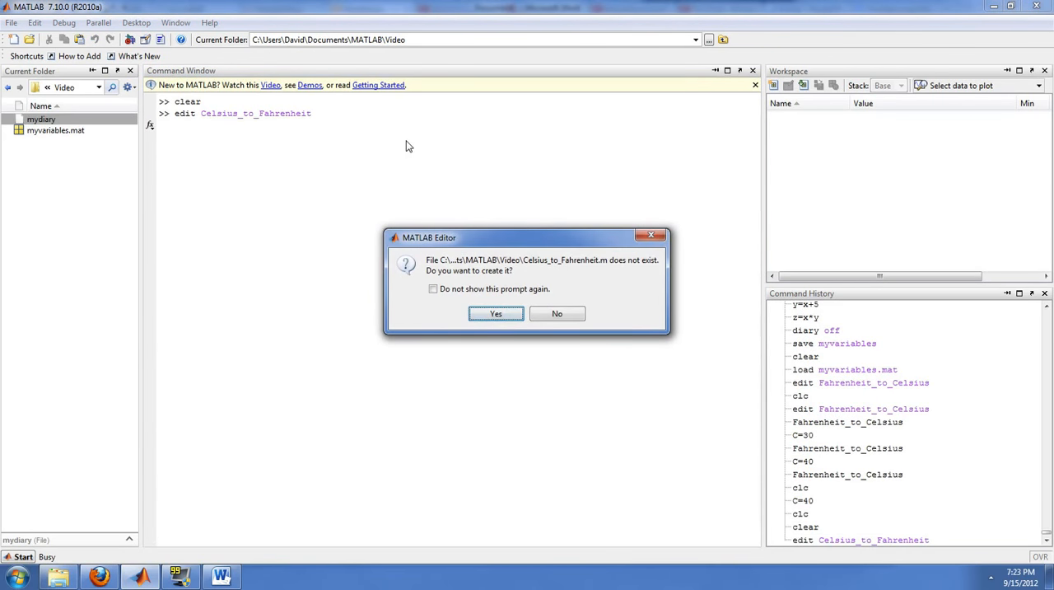
{"action": "mouse_move", "coordinate": [432, 168]}
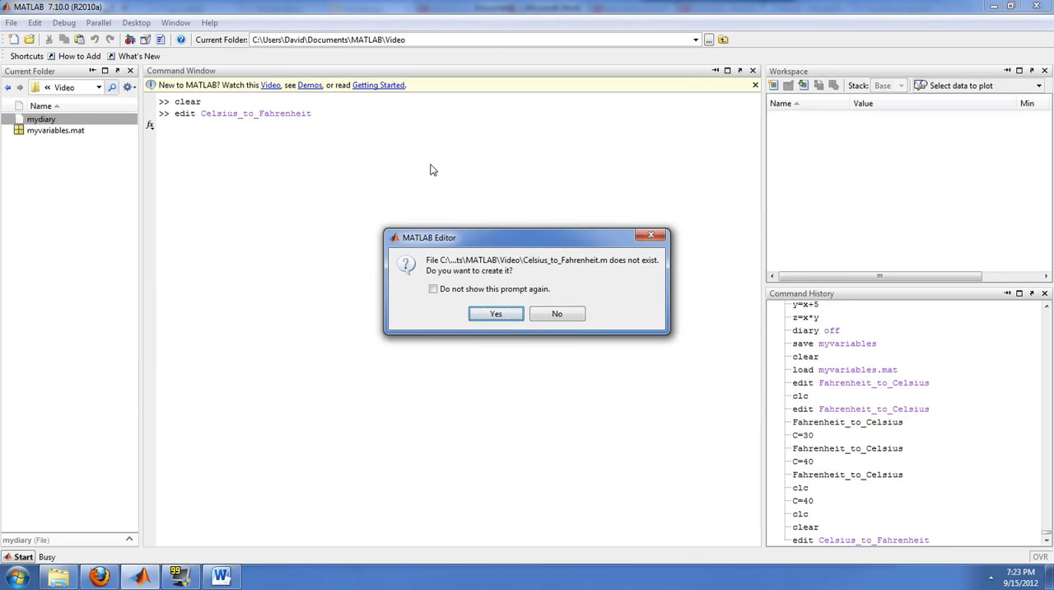
{"action": "mouse_move", "coordinate": [439, 168]}
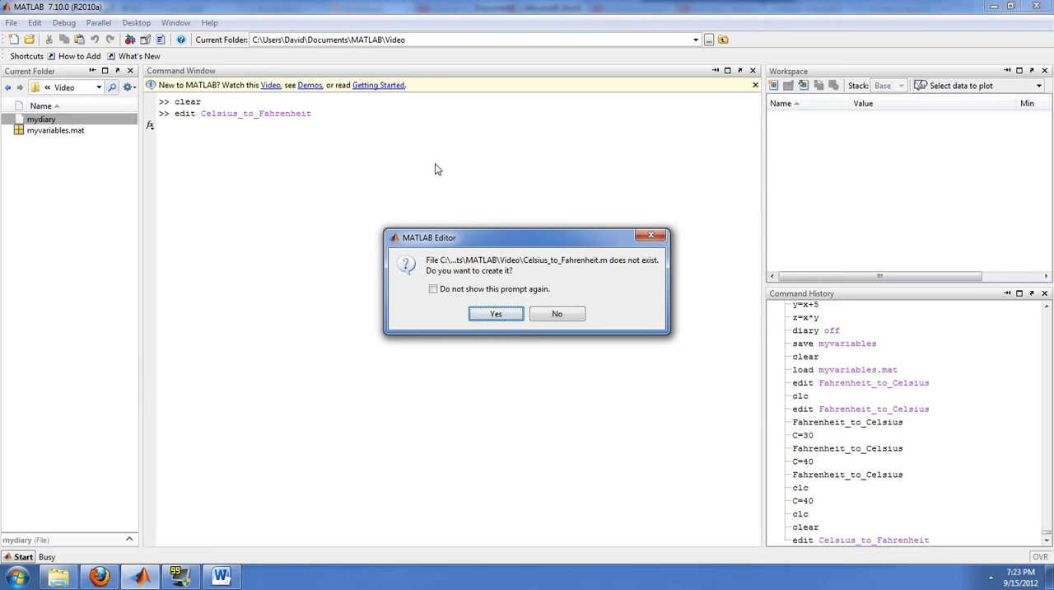
{"action": "mouse_move", "coordinate": [441, 180]}
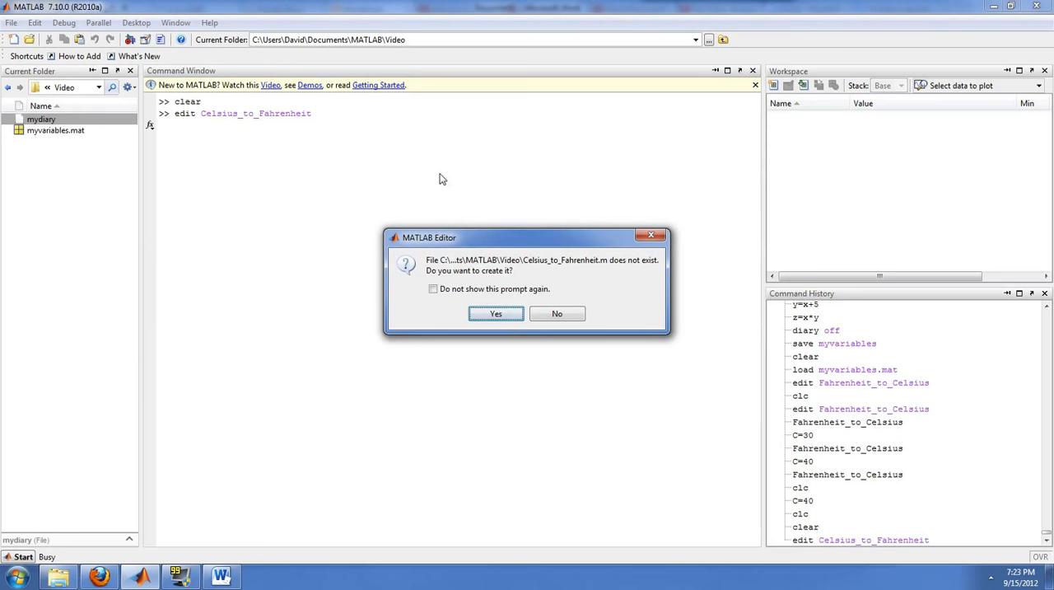
{"action": "left_click", "coordinate": [495, 313]}
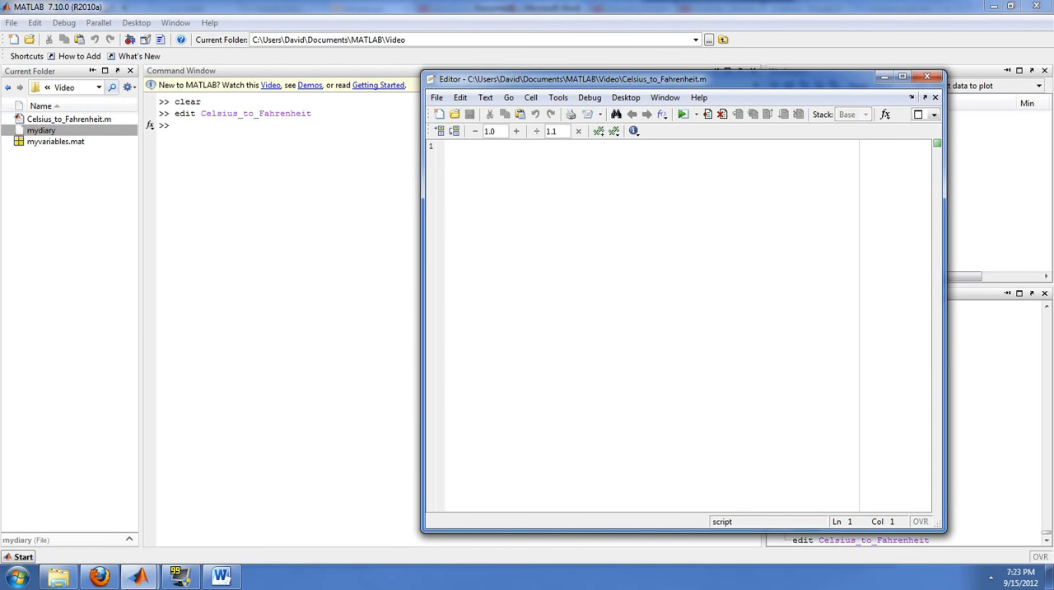
- Write the formula line F=C*9/5+32 in the empty script
{"action": "left_click", "coordinate": [465, 145]}
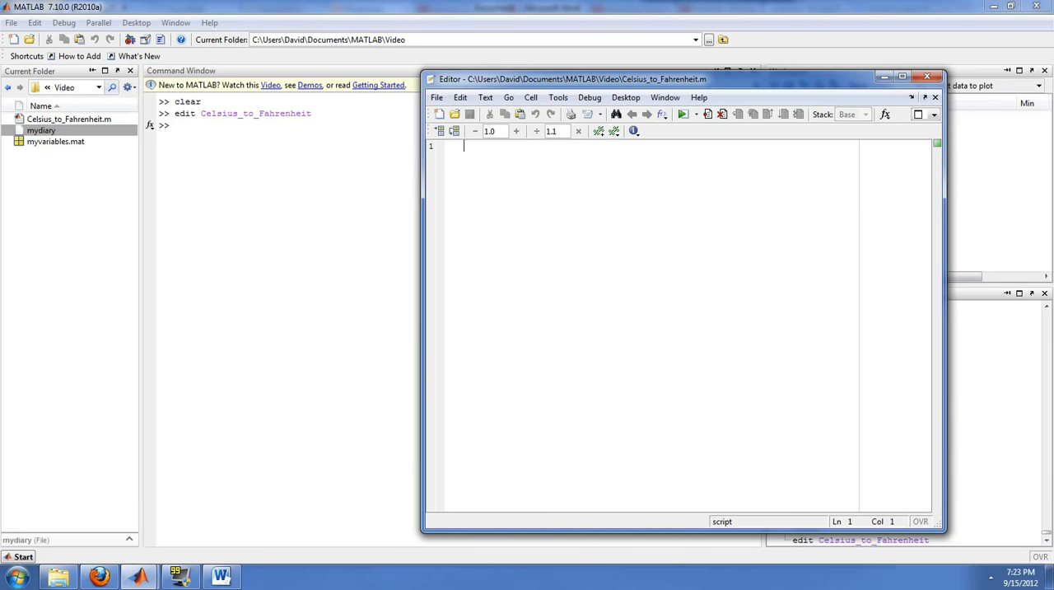
{"action": "type", "text": "F="}
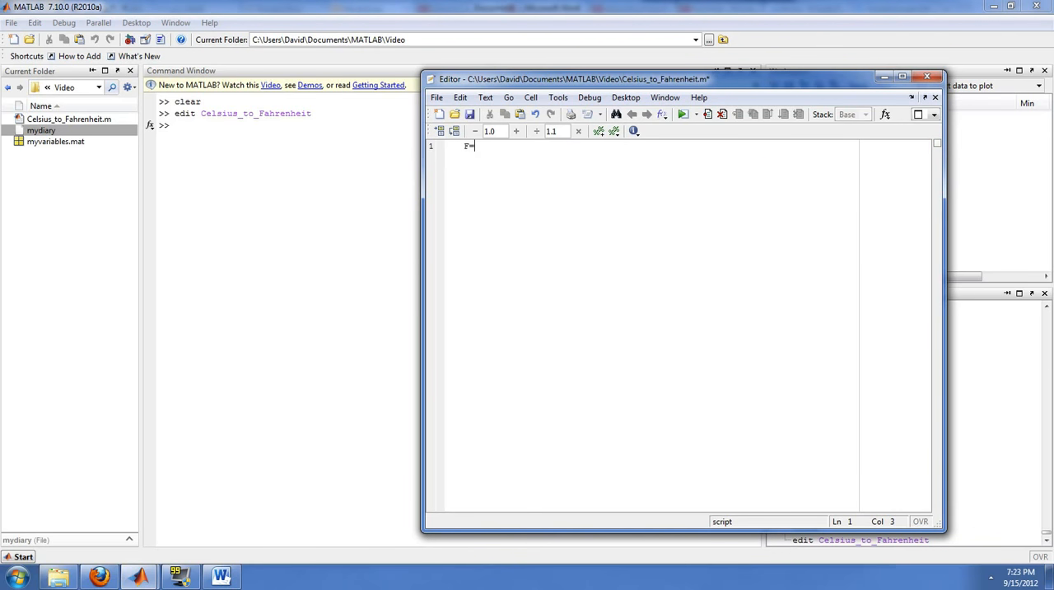
{"action": "type", "text": "C*"}
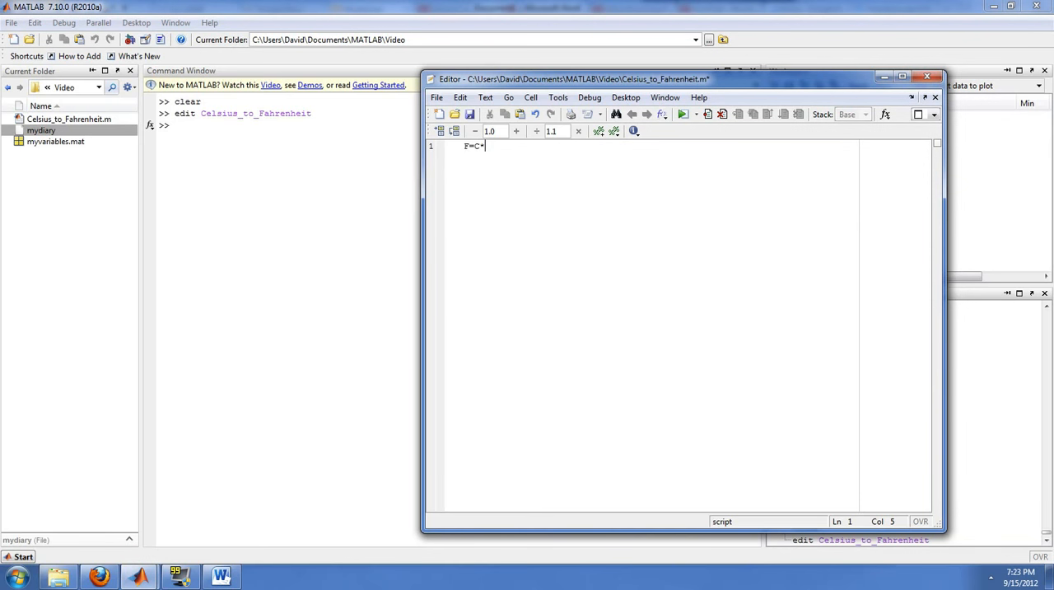
{"action": "type", "text": "9/5"}
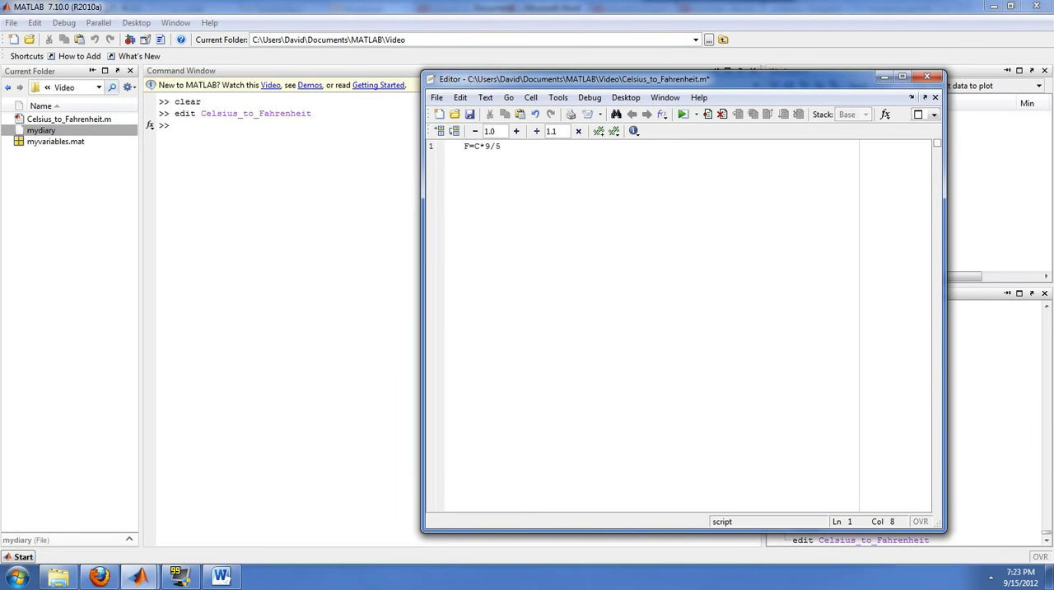
{"action": "type", "text": "+32"}
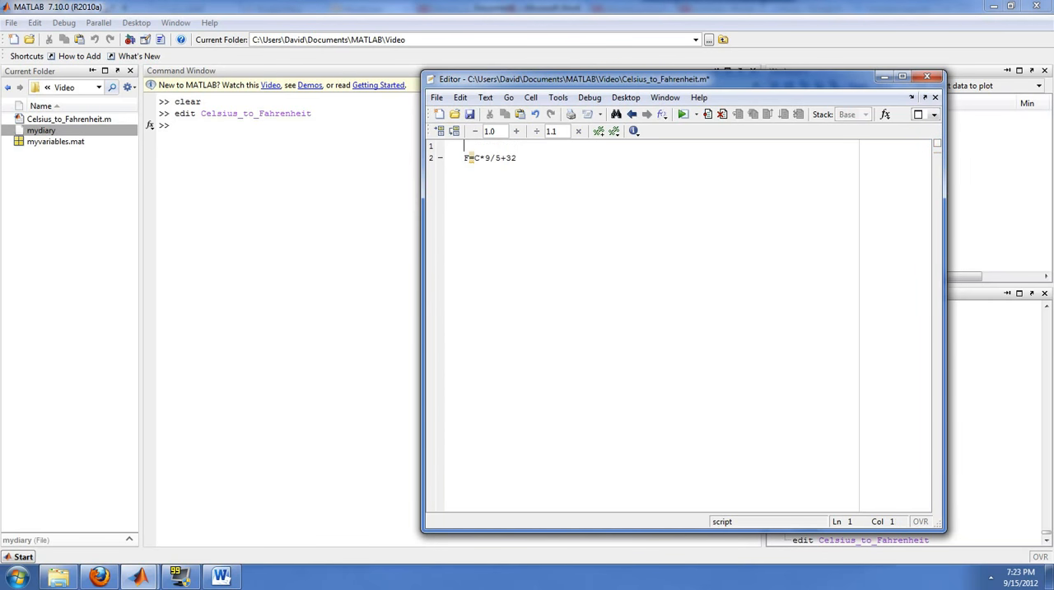
- Add the line C=25 above the formula
{"action": "type", "text": "C="}
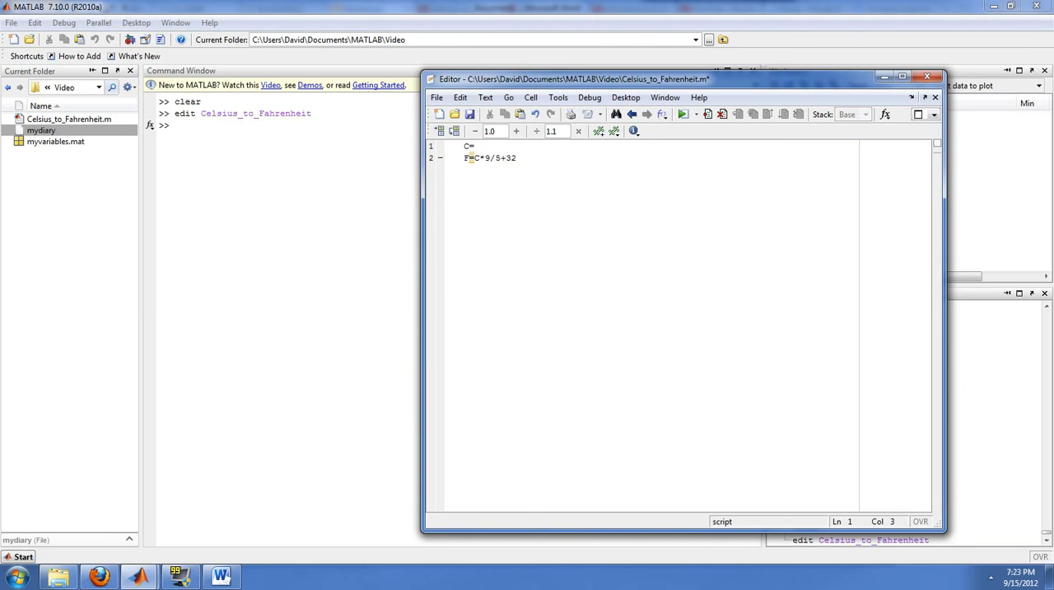
{"action": "type", "text": "2"}
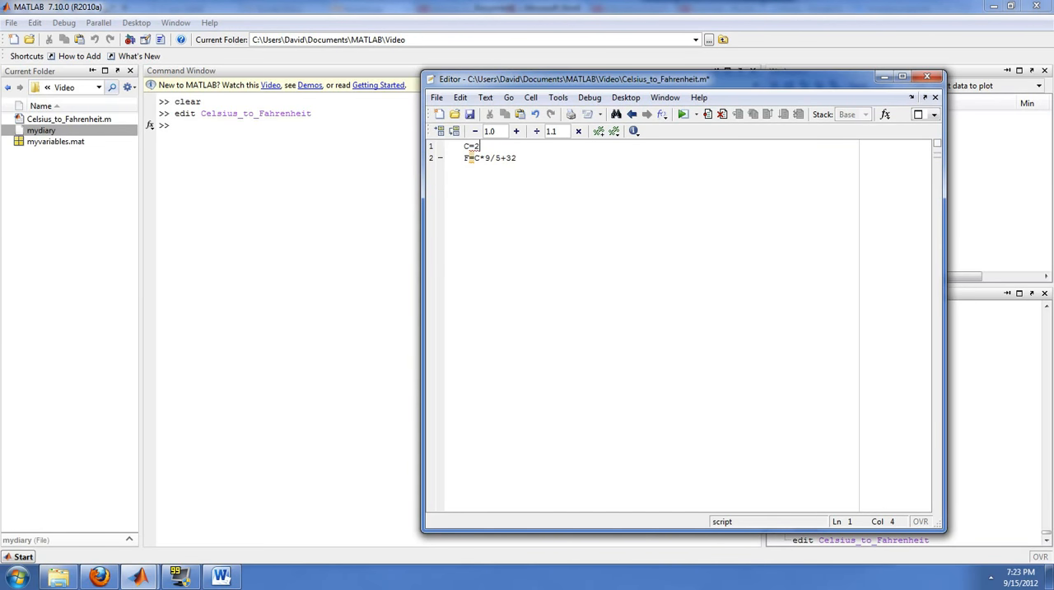
{"action": "type", "text": "5"}
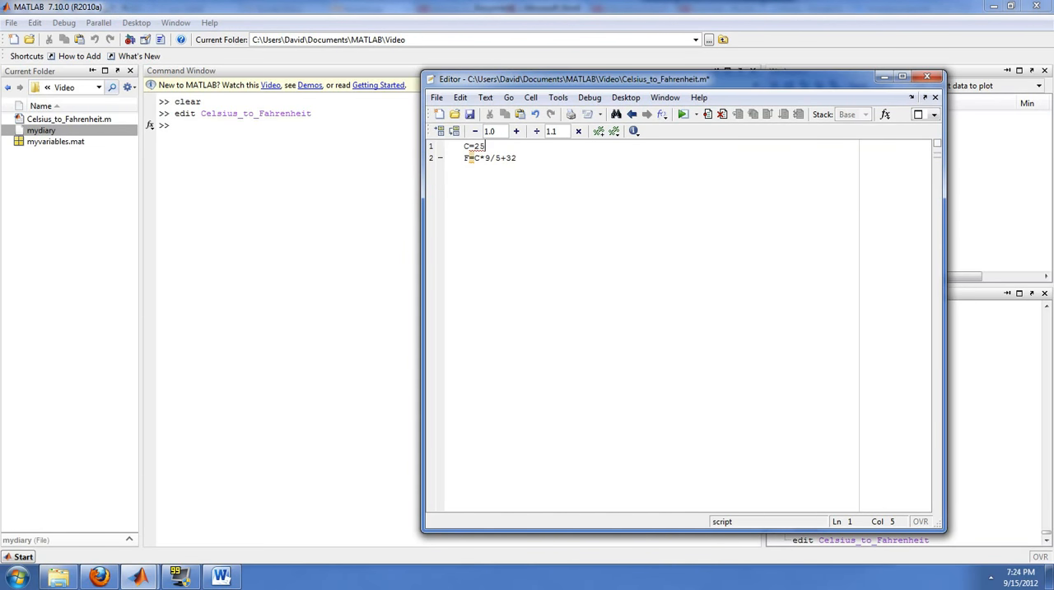
{"action": "left_click", "coordinate": [471, 114]}
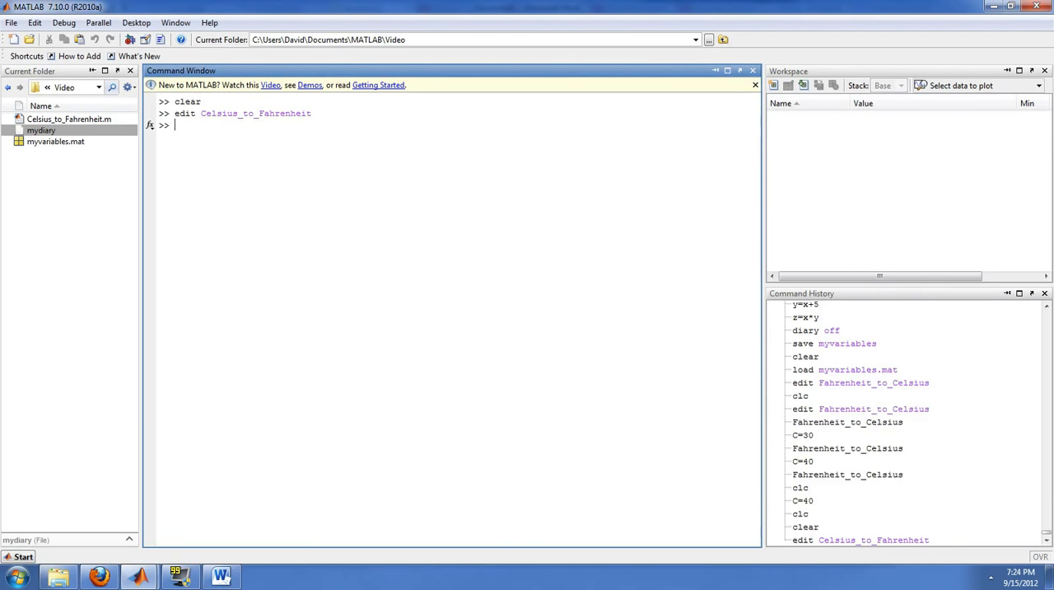
- Dismiss the file menu and enter Celsius_to_Fahrenheit in the Command Window to run the script
{"action": "right_click", "coordinate": [69, 118]}
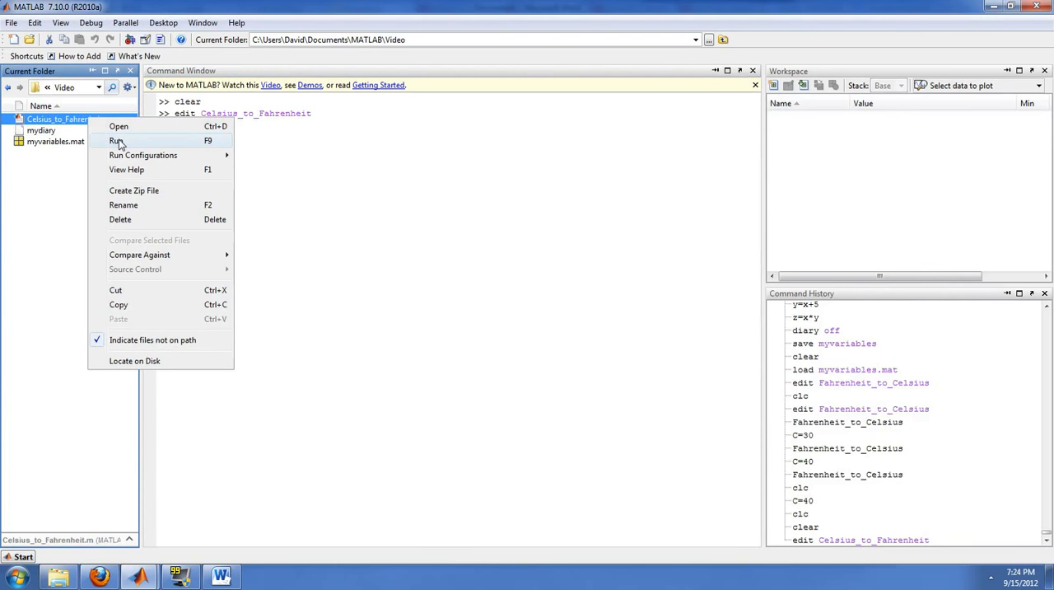
{"action": "left_click", "coordinate": [119, 140]}
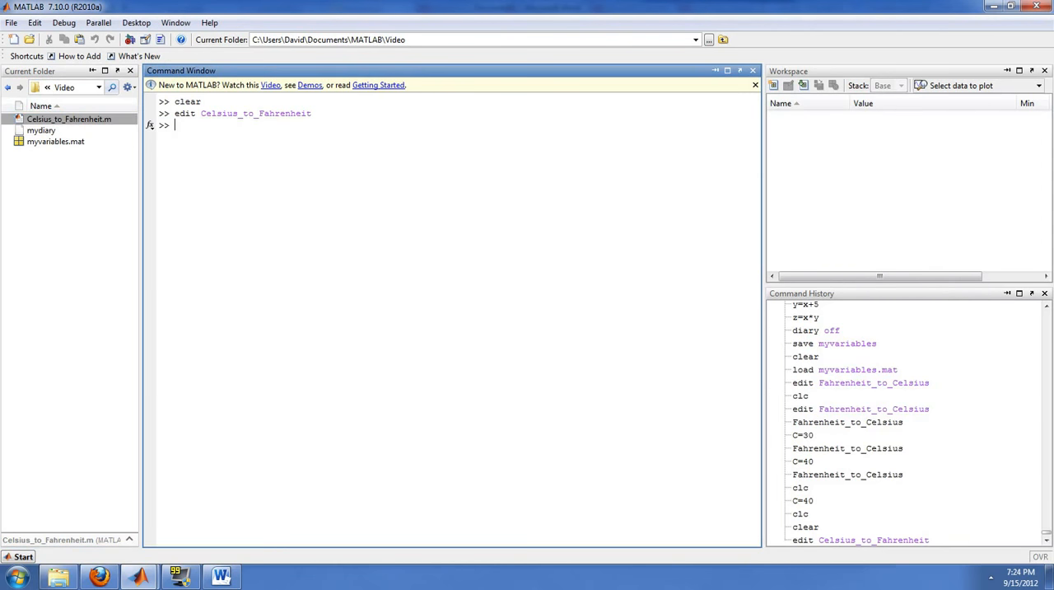
{"action": "type", "text": "Celi"}
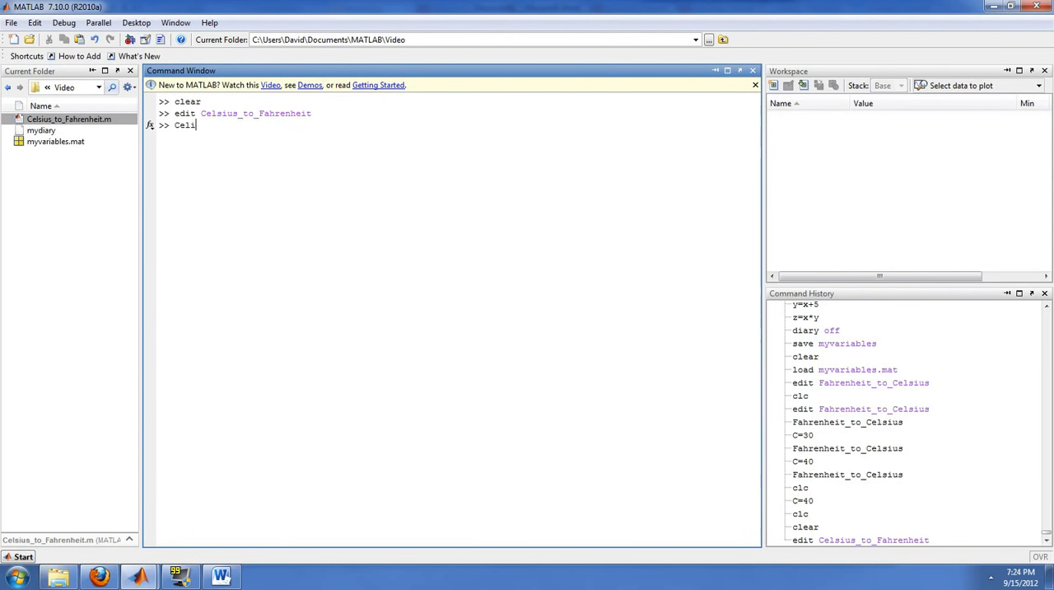
{"action": "type", "text": "sius_to"}
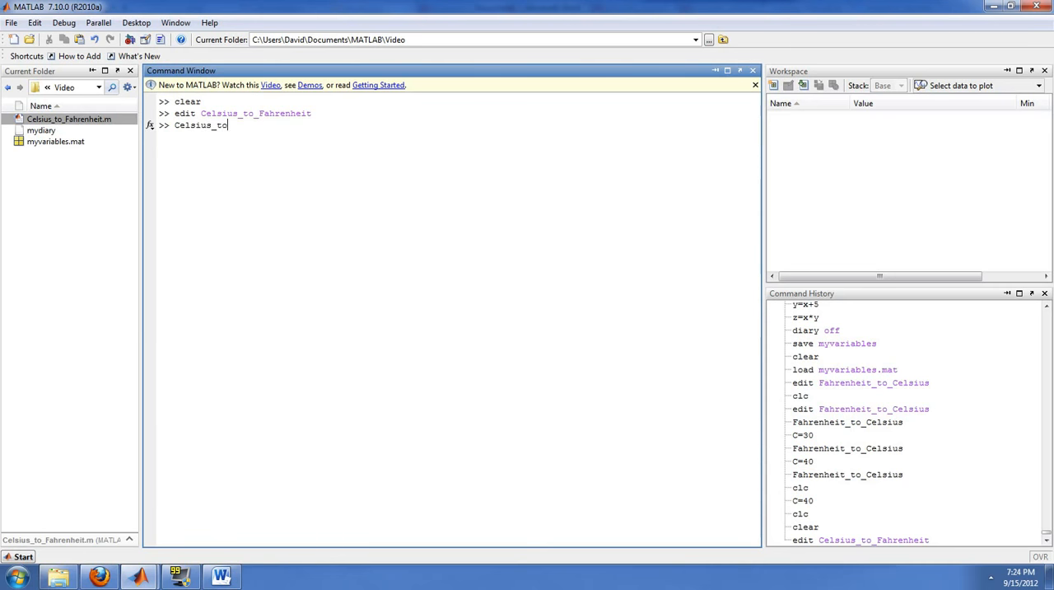
{"action": "type", "text": "_Fahrenheit"}
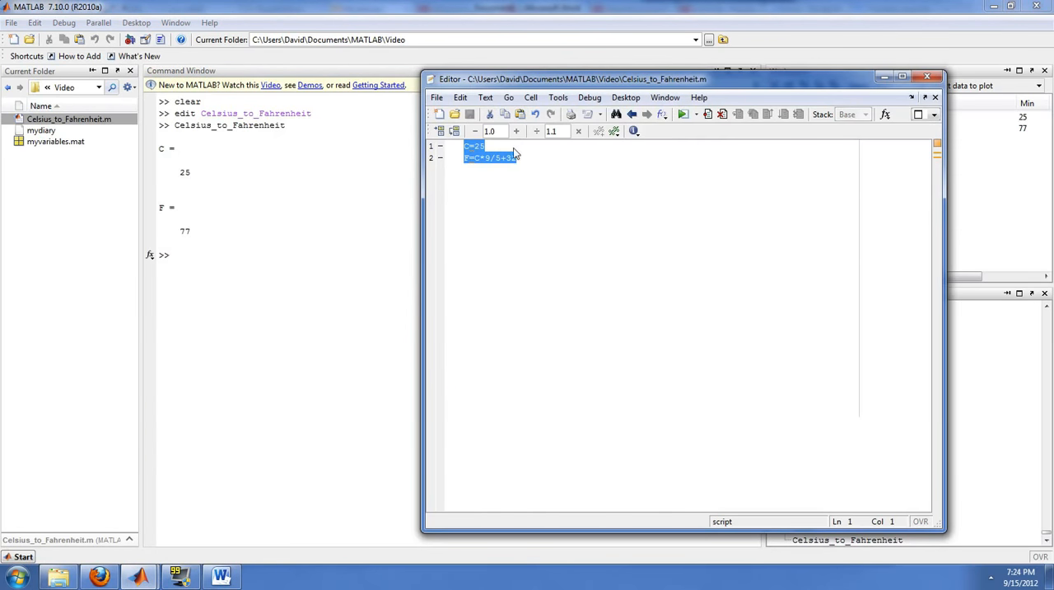
- Append the lines x=sin(F) and y=cos(C) after the formula in the script
{"action": "left_click", "coordinate": [517, 158]}
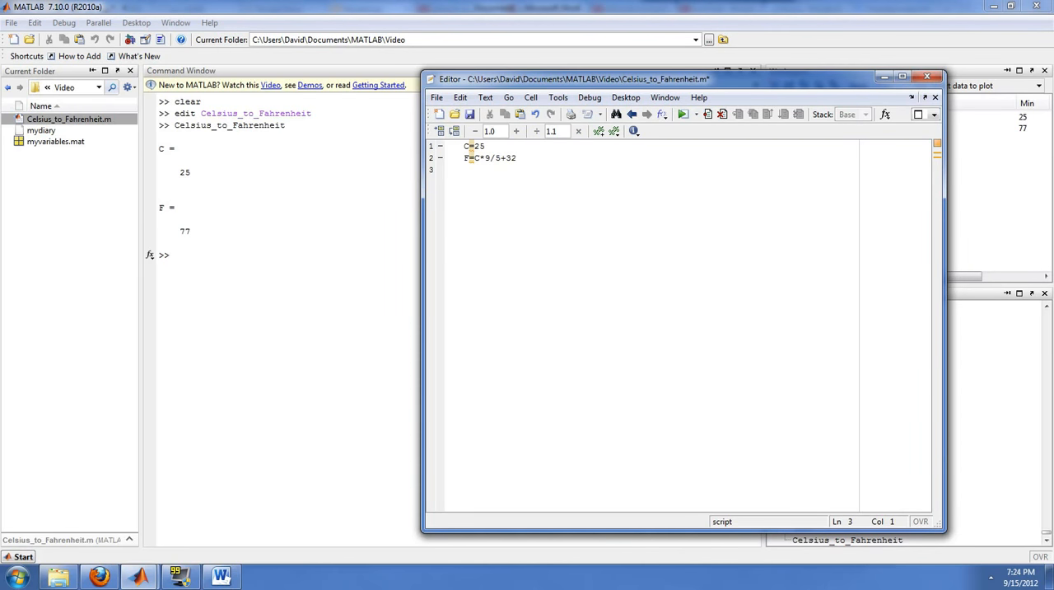
{"action": "type", "text": "x="}
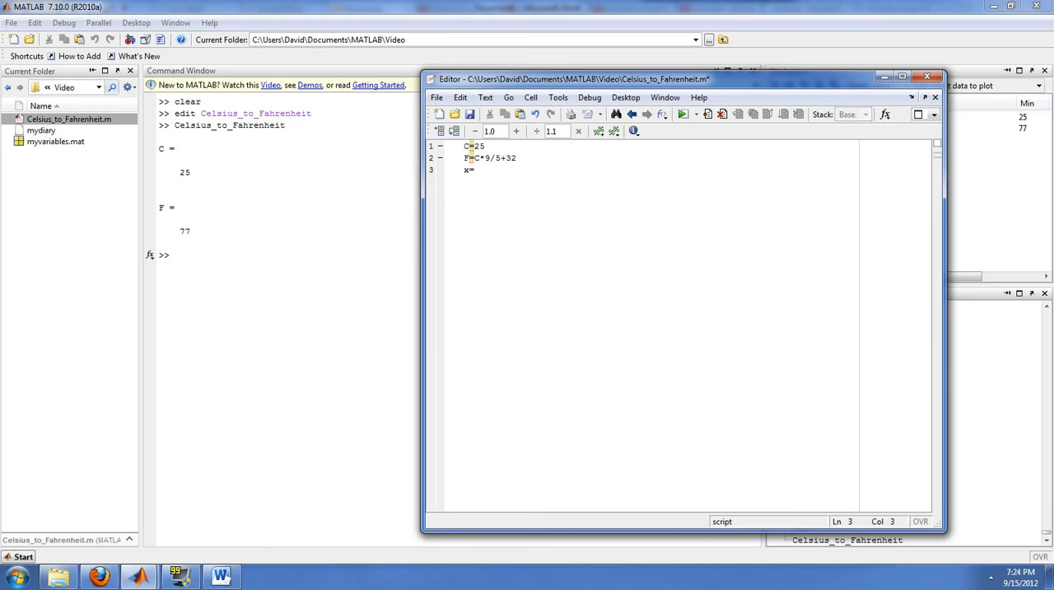
{"action": "type", "text": "sin(F)"}
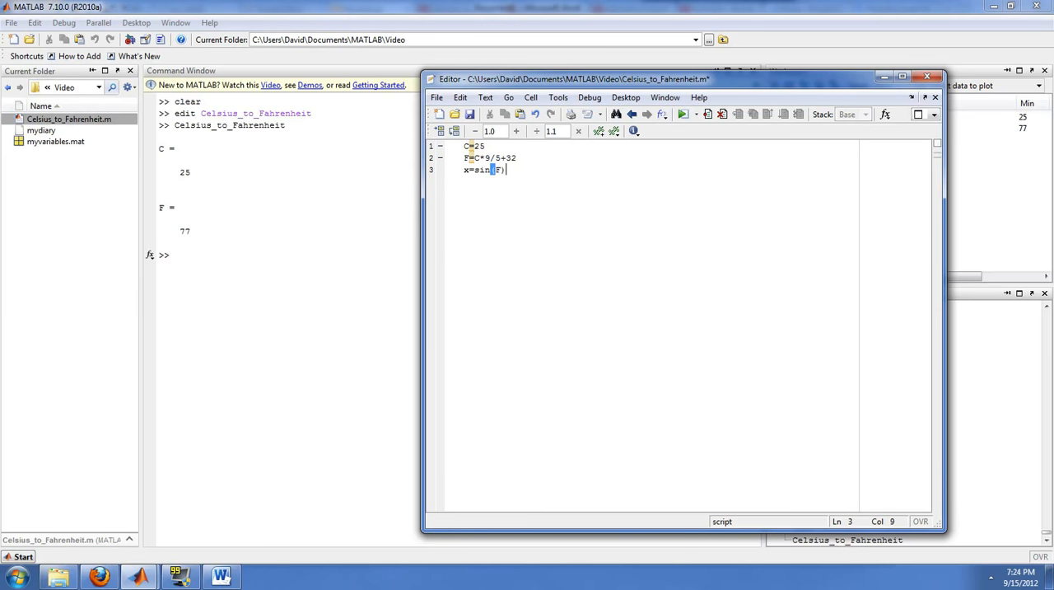
{"action": "type", "text": "y=cos(C"}
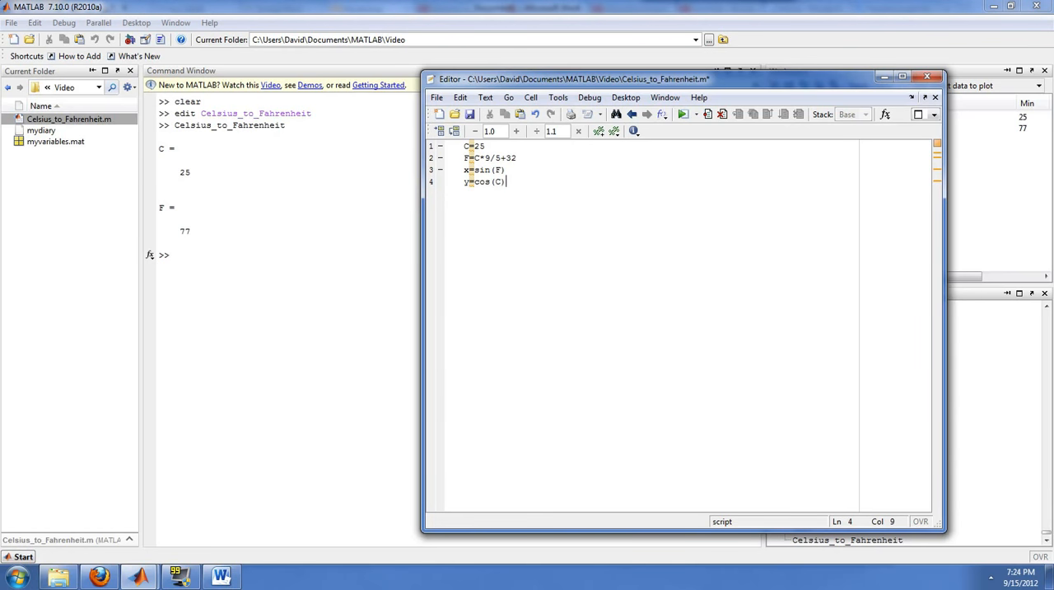
{"action": "mouse_move", "coordinate": [469, 114]}
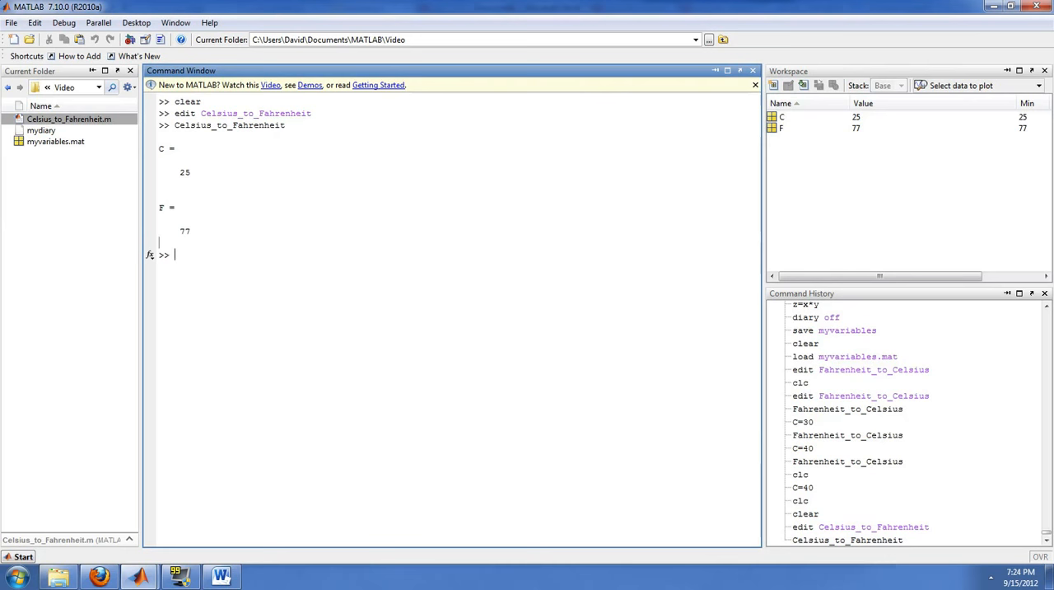
- Run Celsius_to_Fahrenheit for C = 25, printing F = 77 with x and y values
{"action": "type", "text": "Celsius_to_Fahrenheit"}
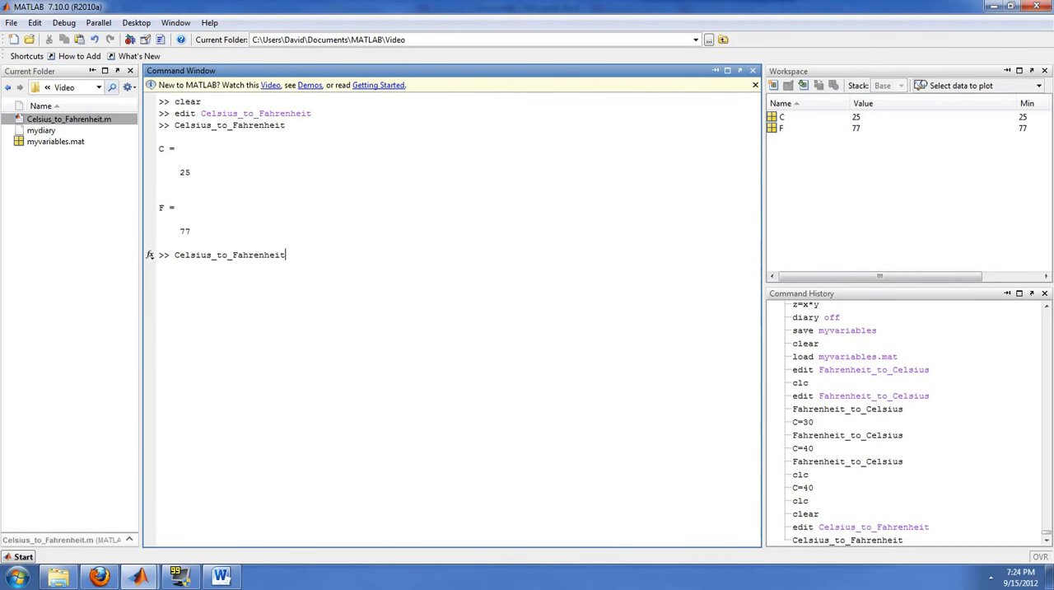
{"action": "key", "text": "Return"}
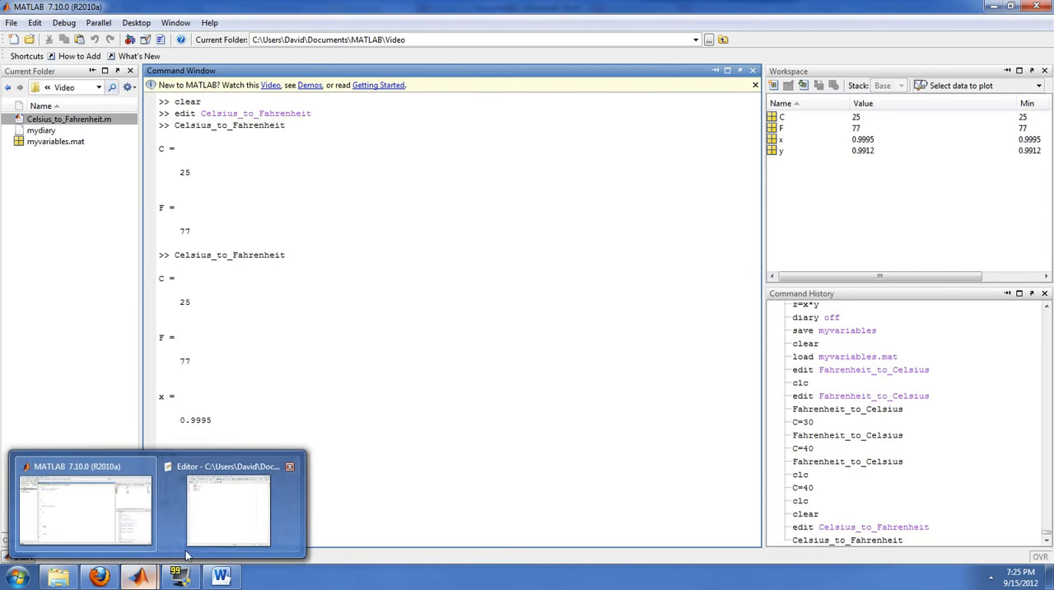
{"action": "left_click", "coordinate": [227, 507]}
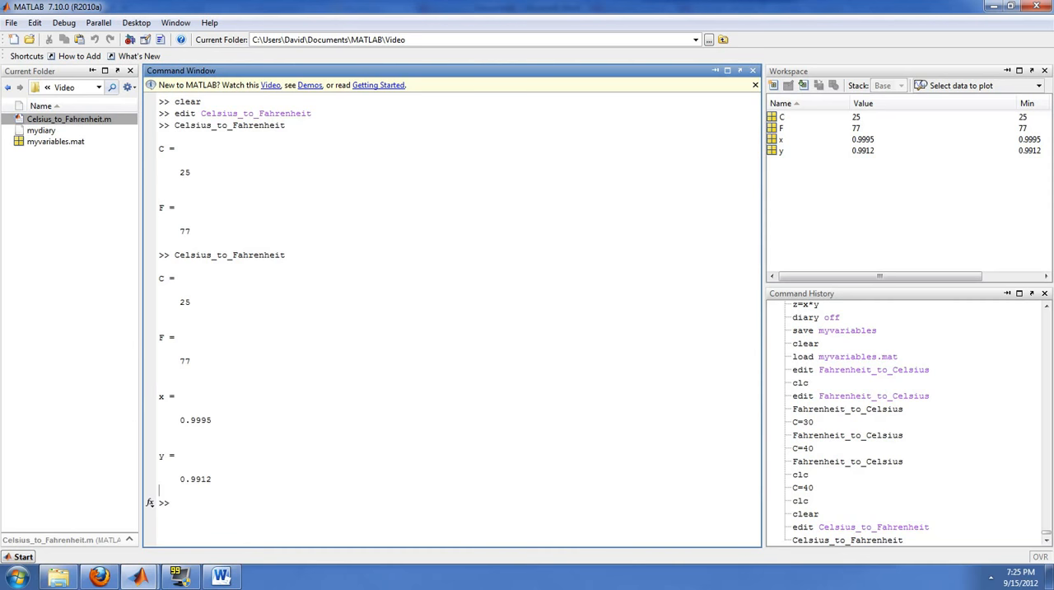
- Set C to 20, 30 and 40 in turn and rerun the script, giving F = 68, 86 and 104
{"action": "type", "text": "C=20"}
{"action": "type", "text": "Celsius_to_Fahrenheit"}
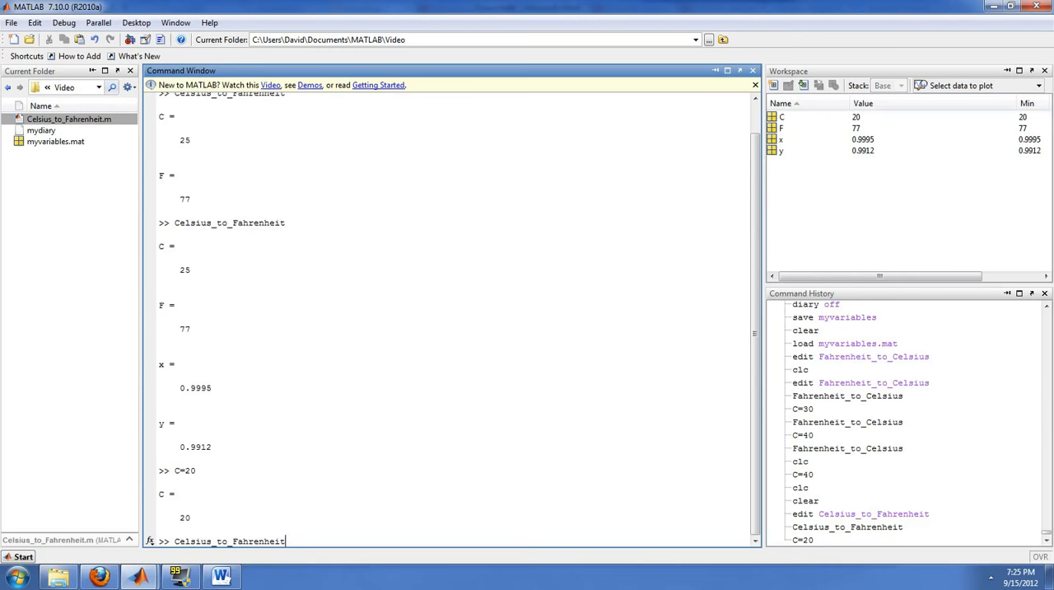
{"action": "key", "text": "Return"}
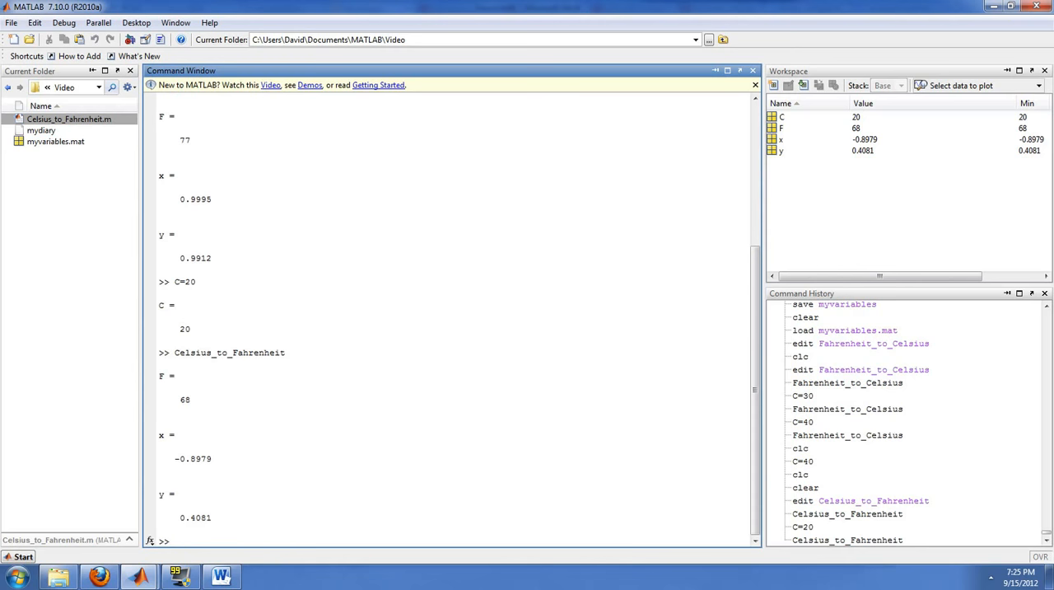
{"action": "type", "text": "C=30"}
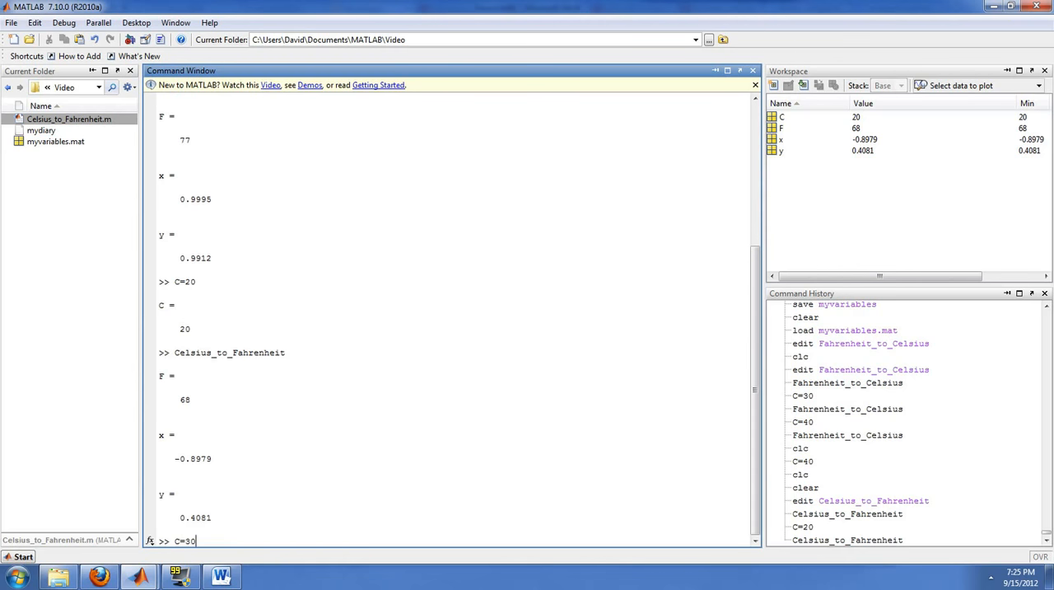
{"action": "key", "text": "Return"}
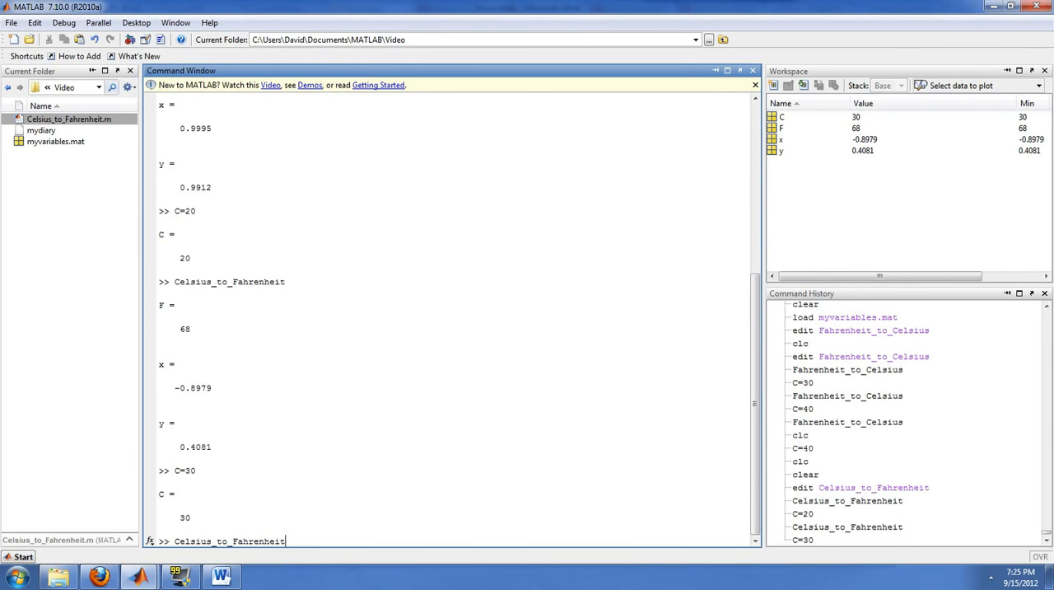
{"action": "key", "text": "Return"}
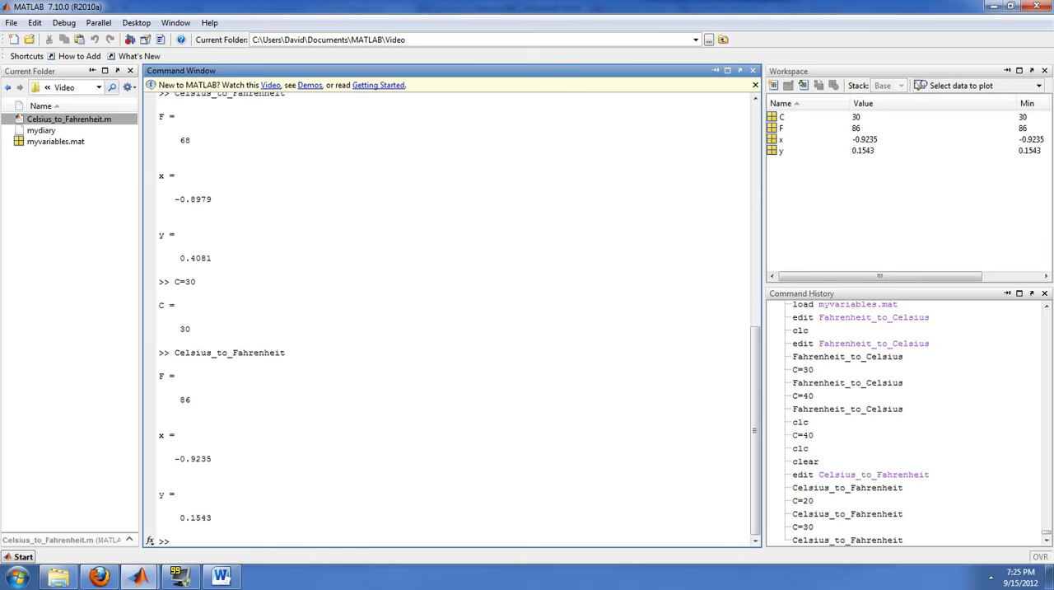
{"action": "type", "text": "C=4"}
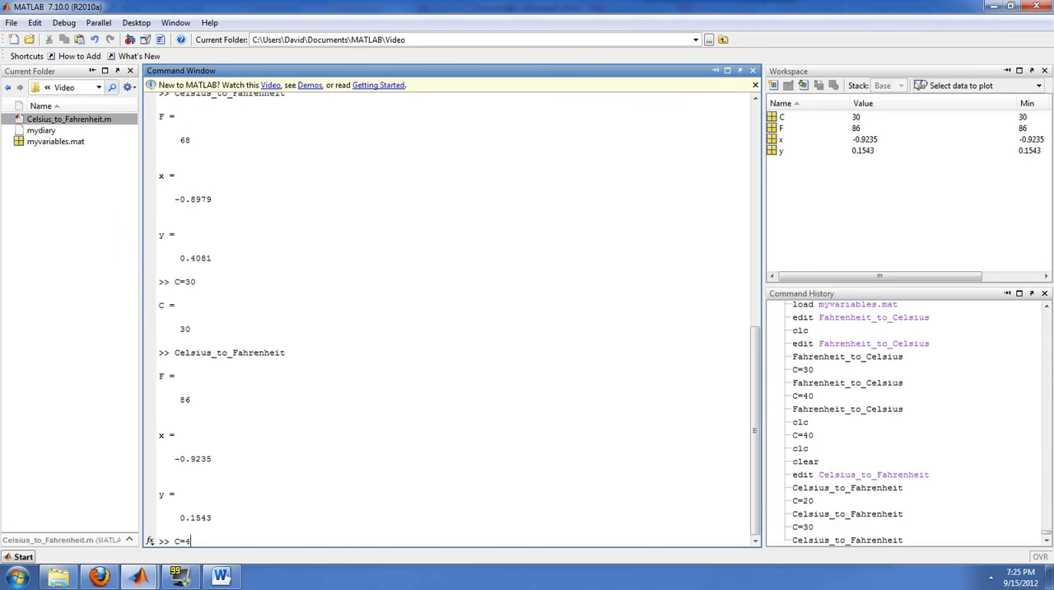
{"action": "key", "text": "Return"}
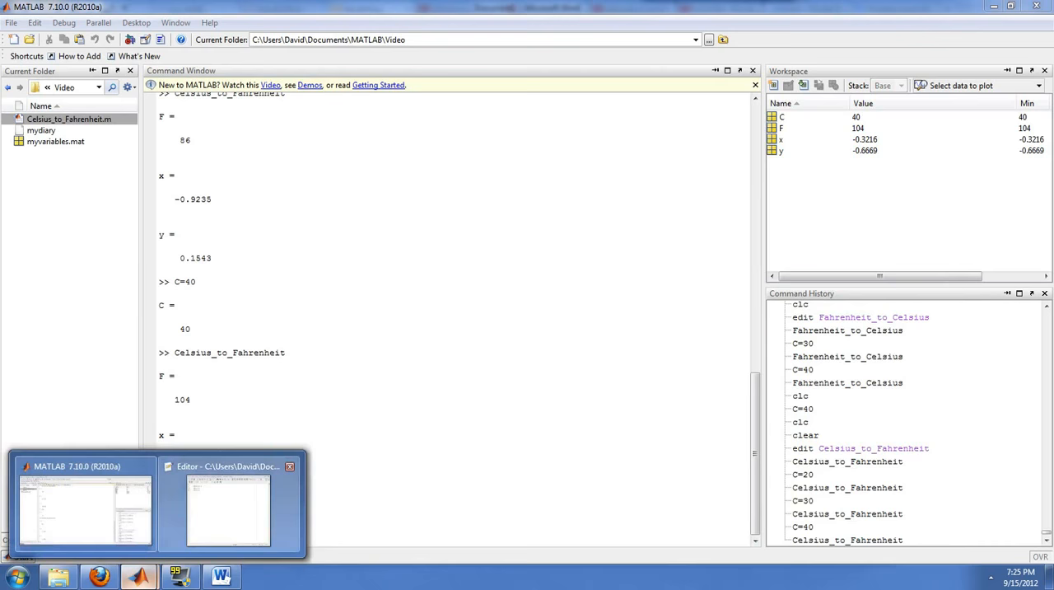
- Delete the x and y lines and end F=C*9/5+32 with a semicolon
{"action": "left_click", "coordinate": [227, 507]}
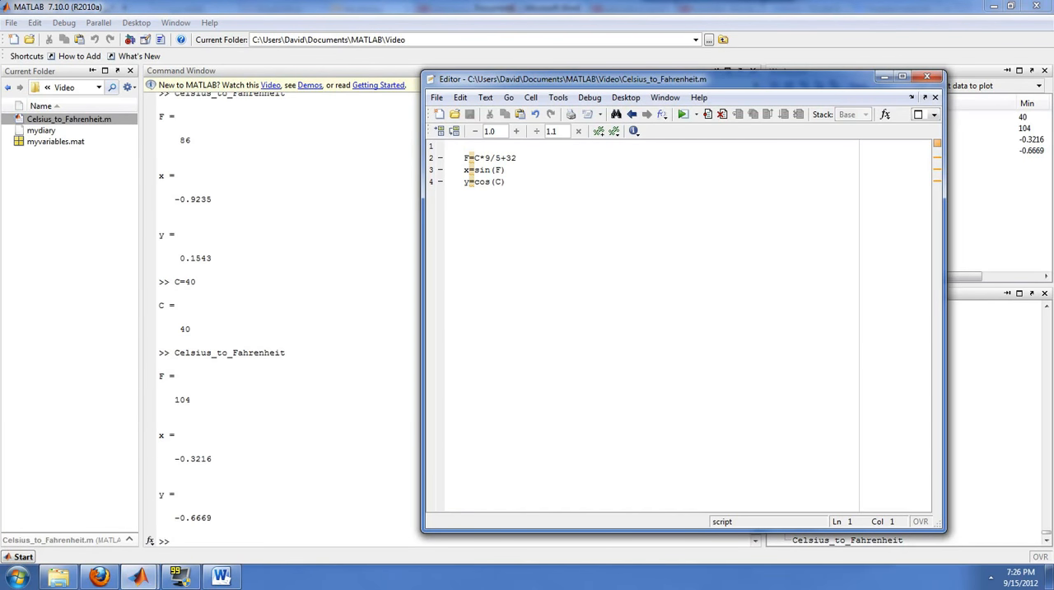
{"action": "left_click_drag", "start_coordinate": [464, 170], "coordinate": [506, 181]}
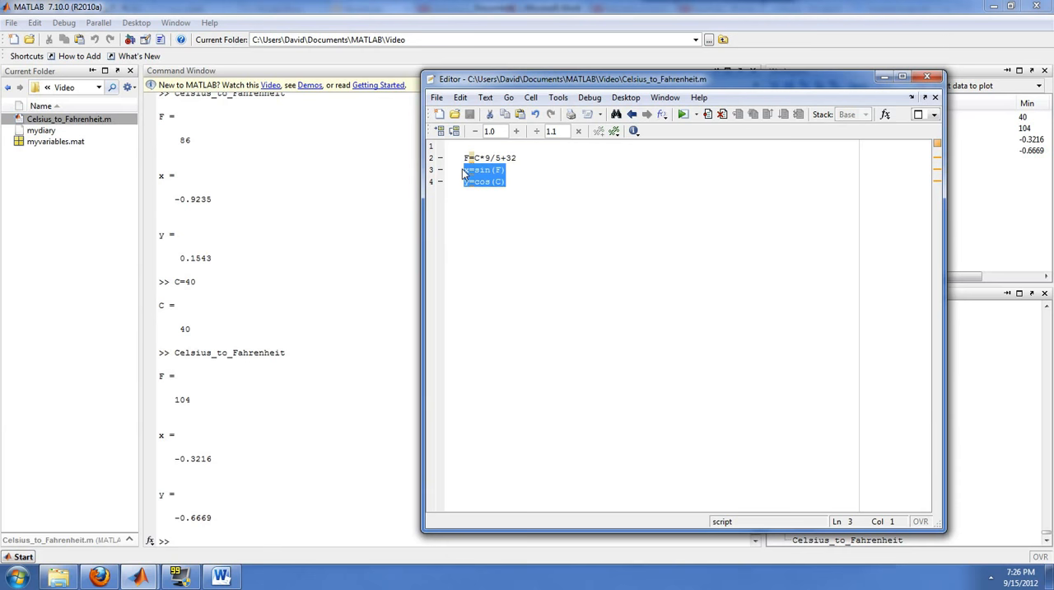
{"action": "key", "text": "Delete"}
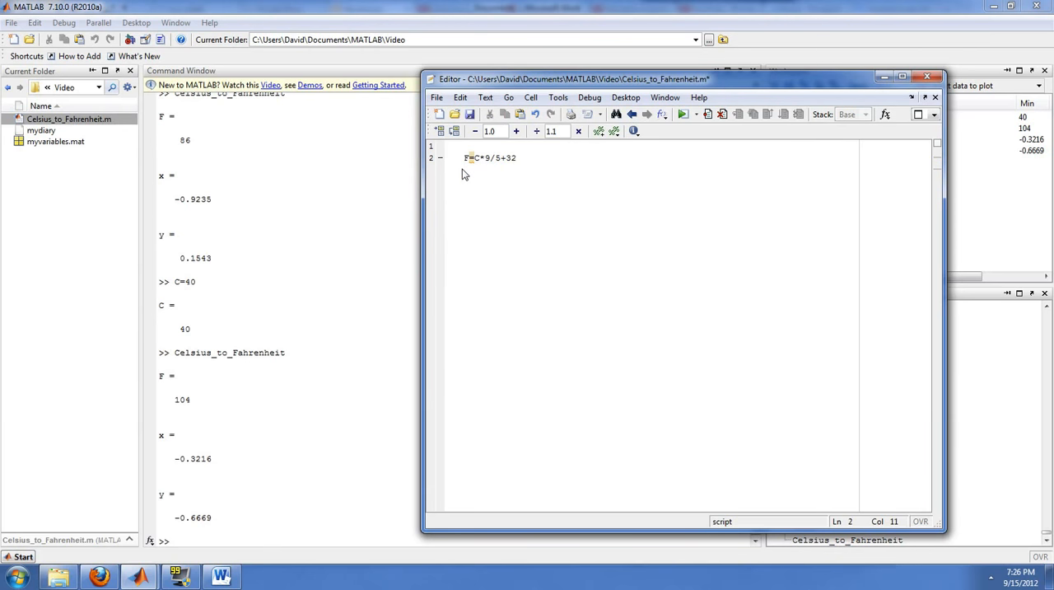
{"action": "type", "text": ";"}
{"action": "left_click", "coordinate": [288, 540]}
{"action": "type", "text": "clc"}
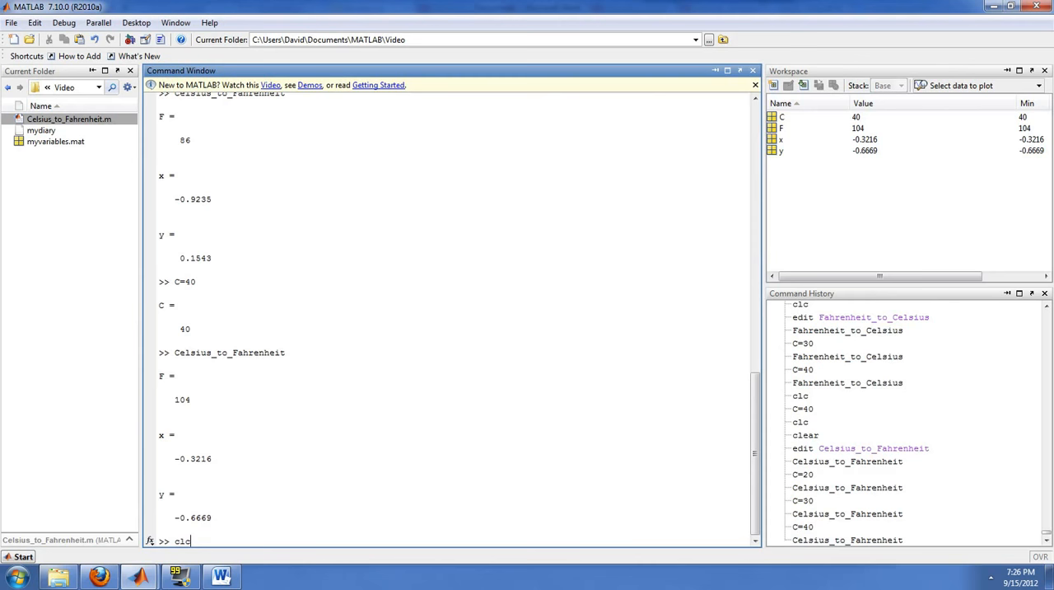
- Clear the Command Window, set C=20 and run the script silently so F becomes 68
{"action": "key", "text": "Return"}
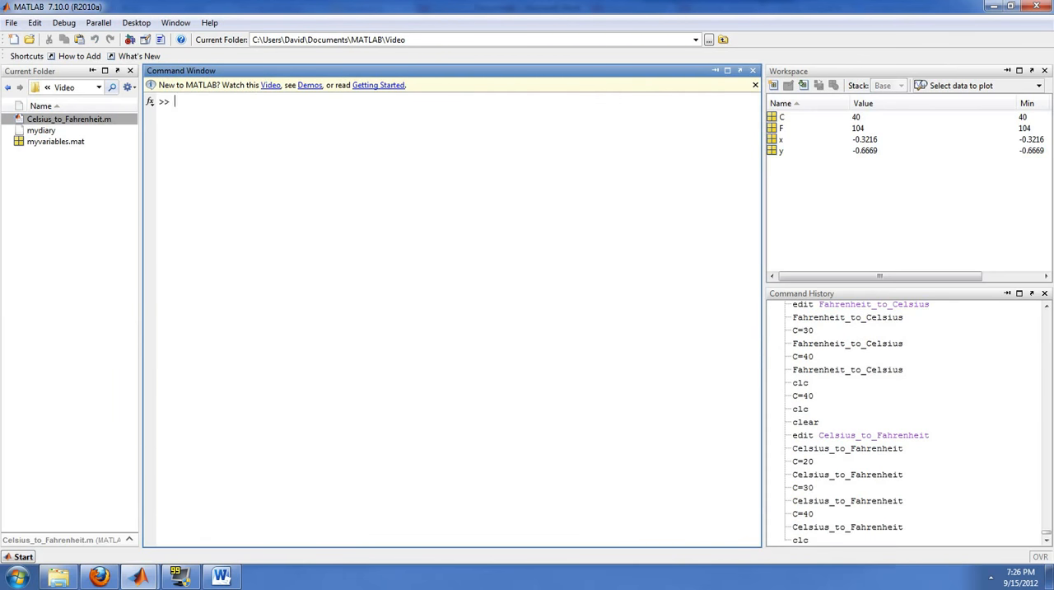
{"action": "type", "text": "C="}
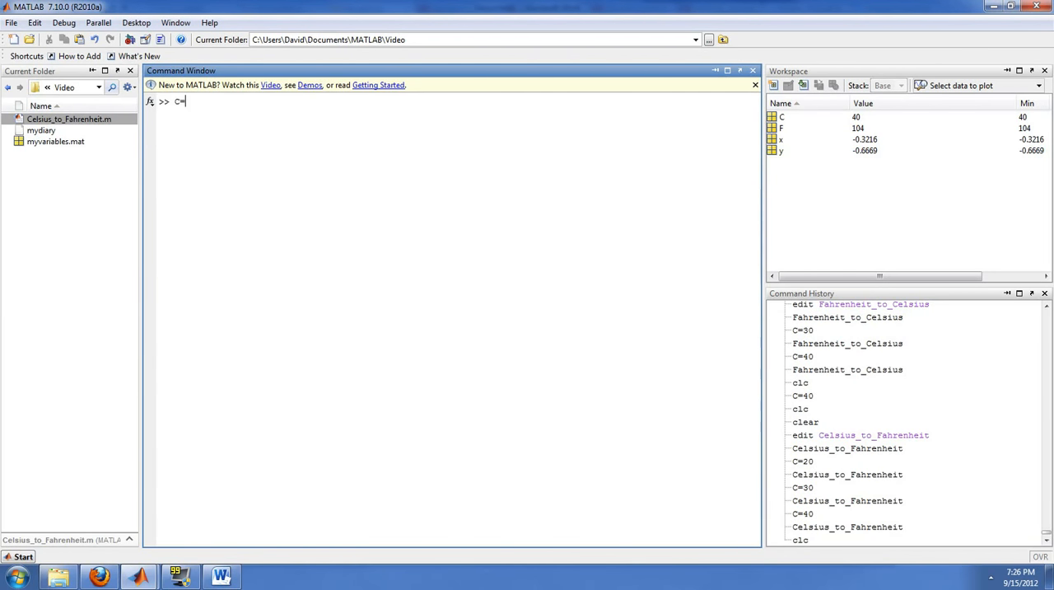
{"action": "key", "text": "Return"}
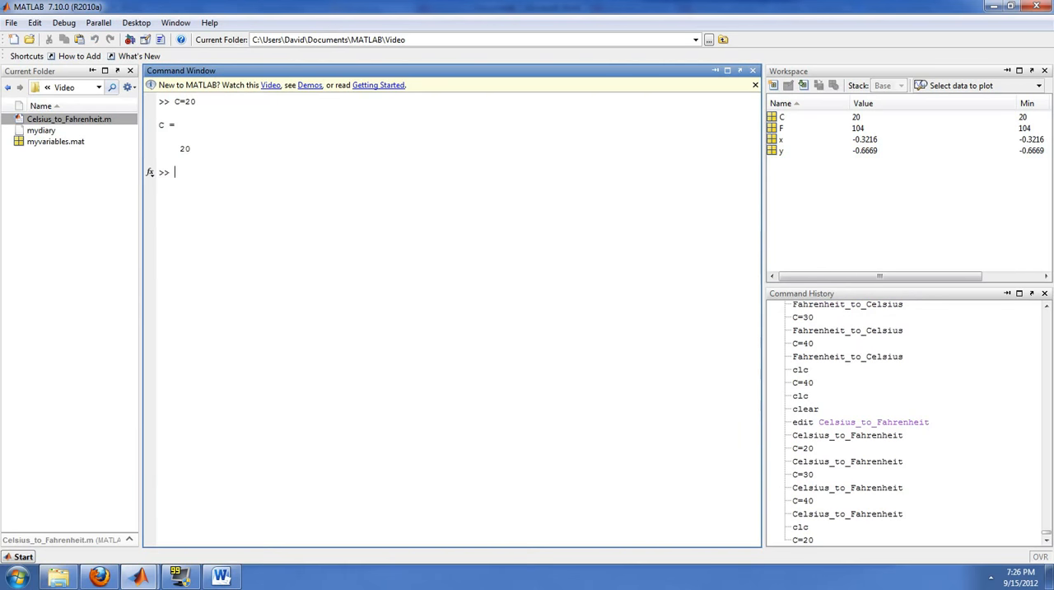
{"action": "mouse_move", "coordinate": [810, 147]}
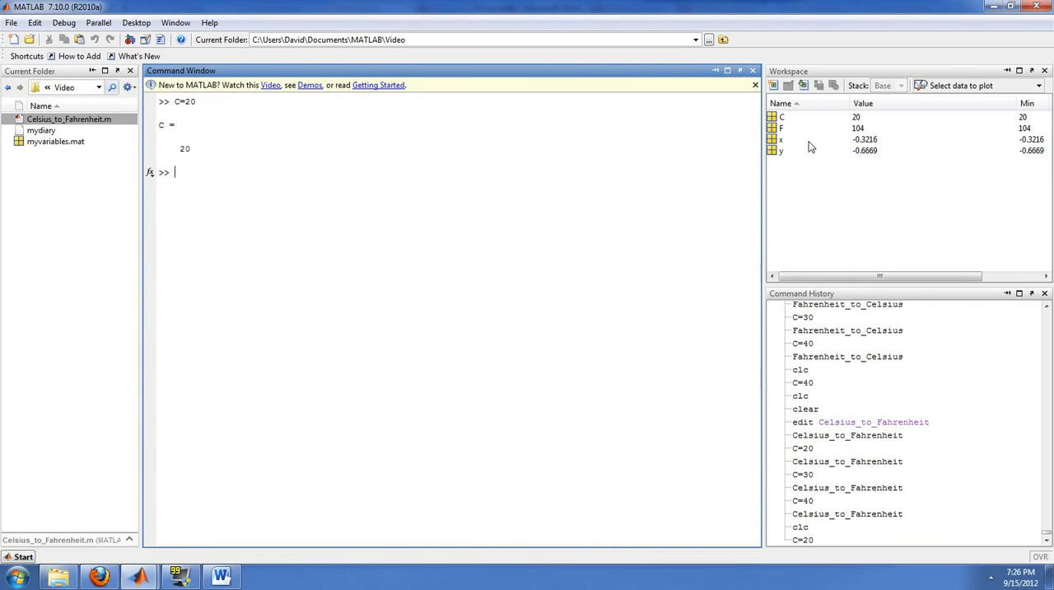
{"action": "mouse_move", "coordinate": [831, 165]}
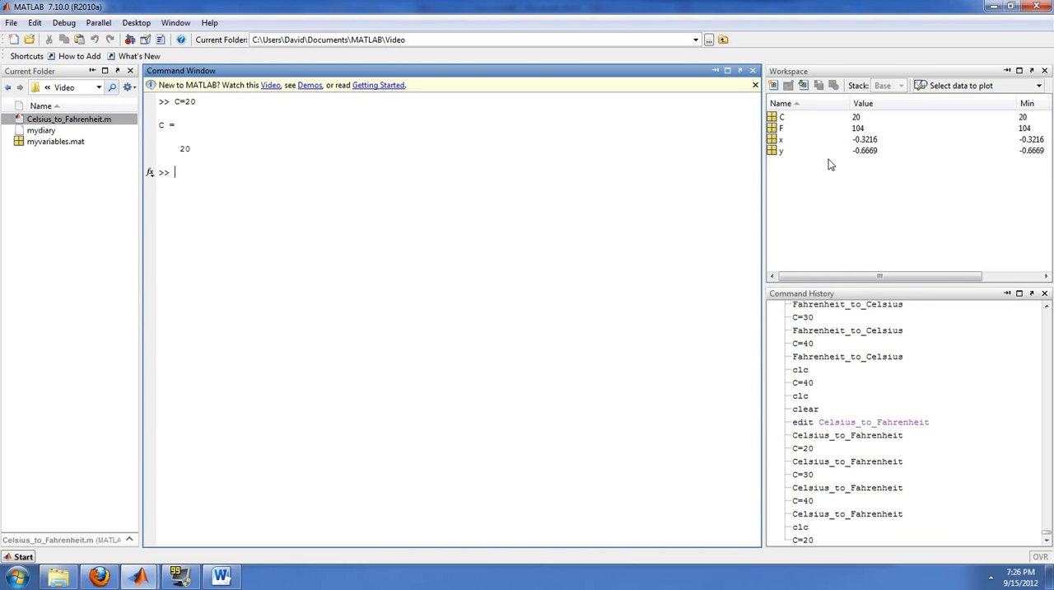
{"action": "type", "text": "clc"}
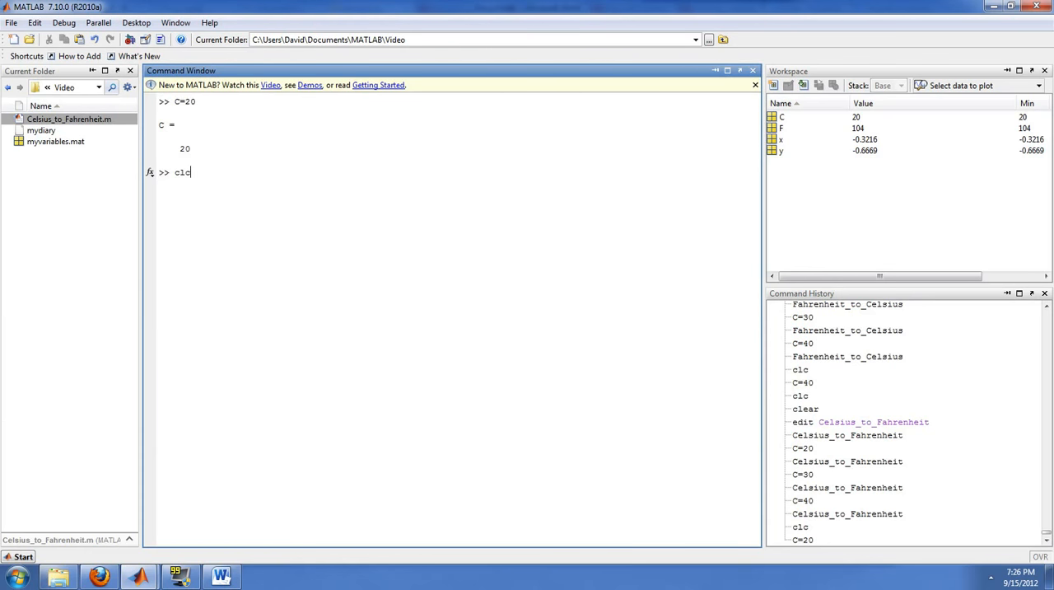
{"action": "type", "text": "Celsius_to_Fahrenheit"}
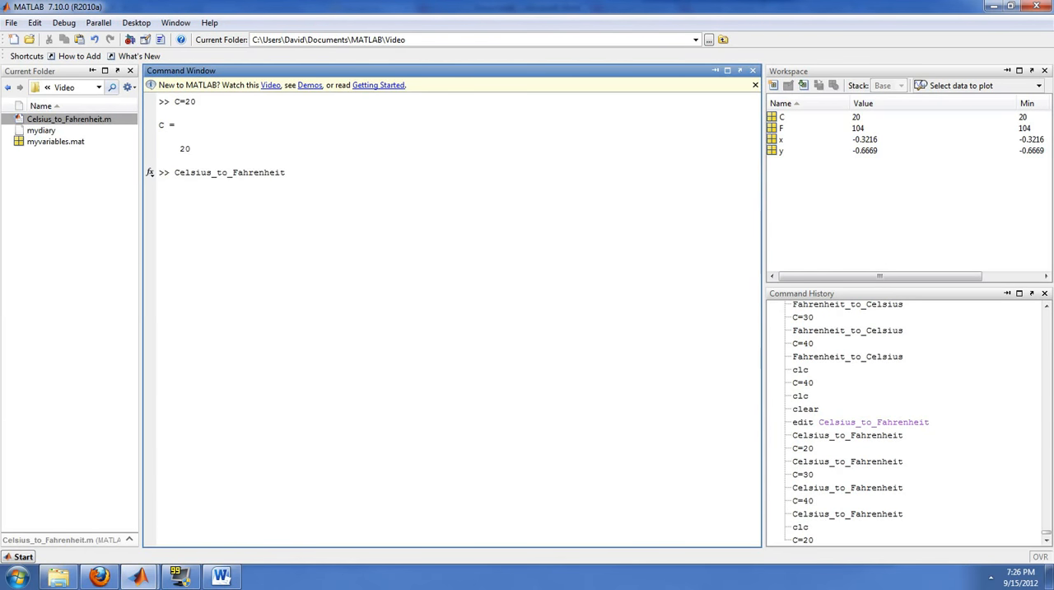
{"action": "key", "text": "Return"}
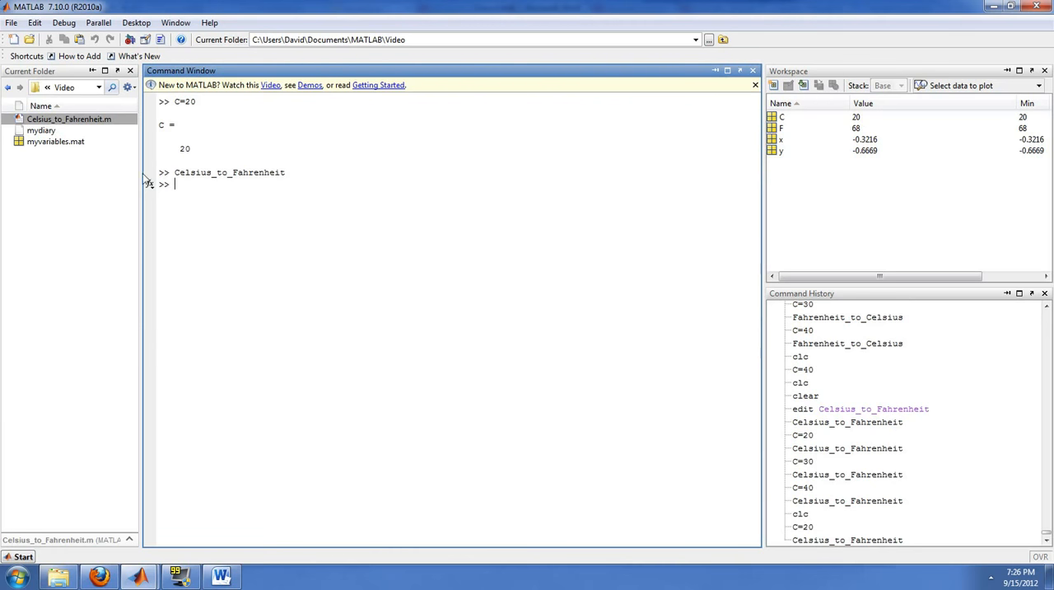
{"action": "mouse_move", "coordinate": [817, 136]}
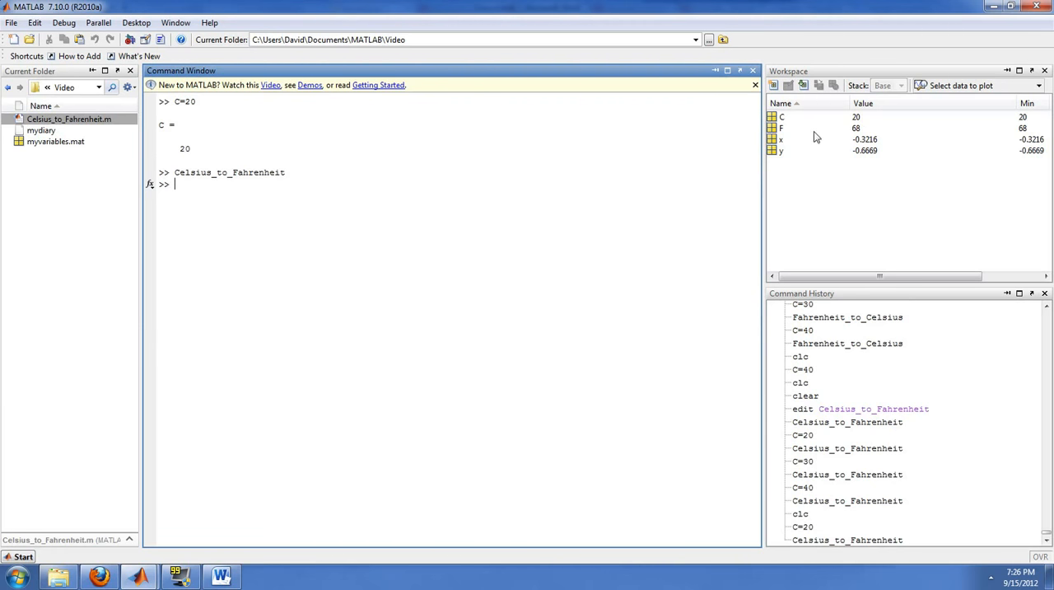
{"action": "mouse_move", "coordinate": [859, 135]}
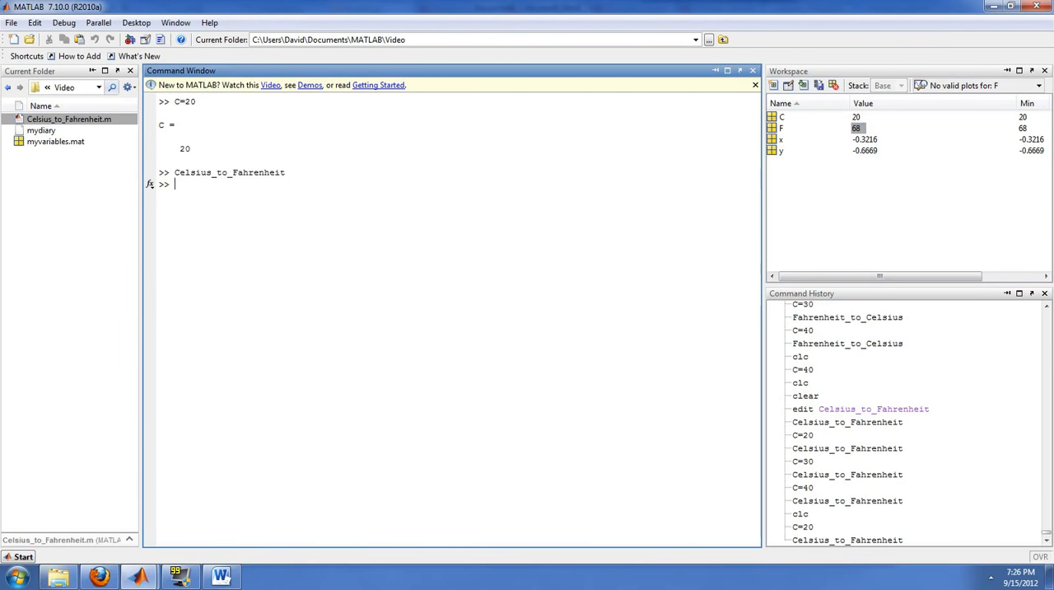
- Set C=25, run the script silently so F becomes 77, then bring the script back into view
{"action": "type", "text": "C=25"}
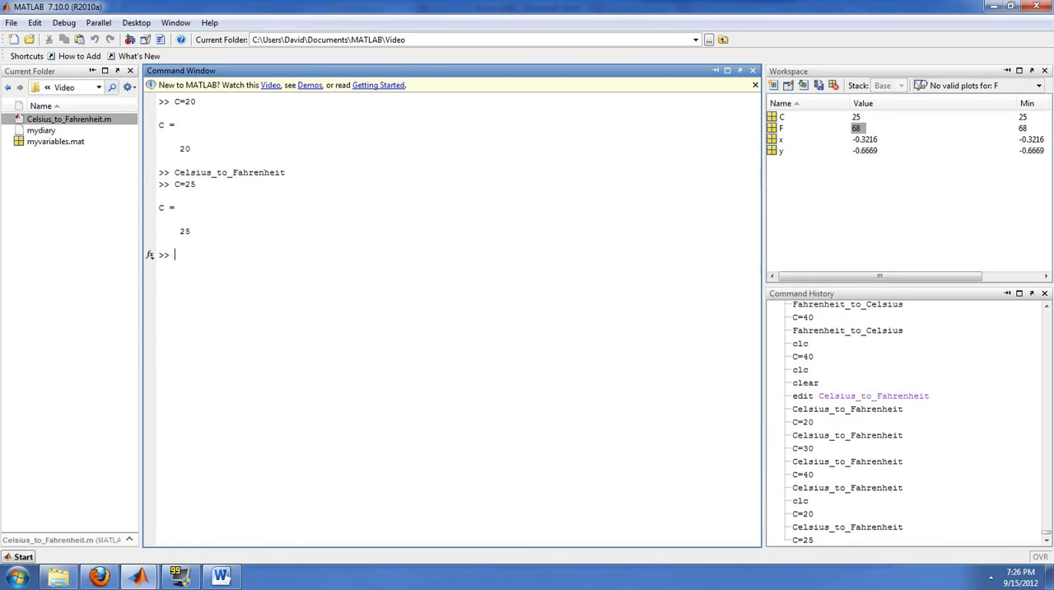
{"action": "type", "text": "Celsius_to_Fahrenheit"}
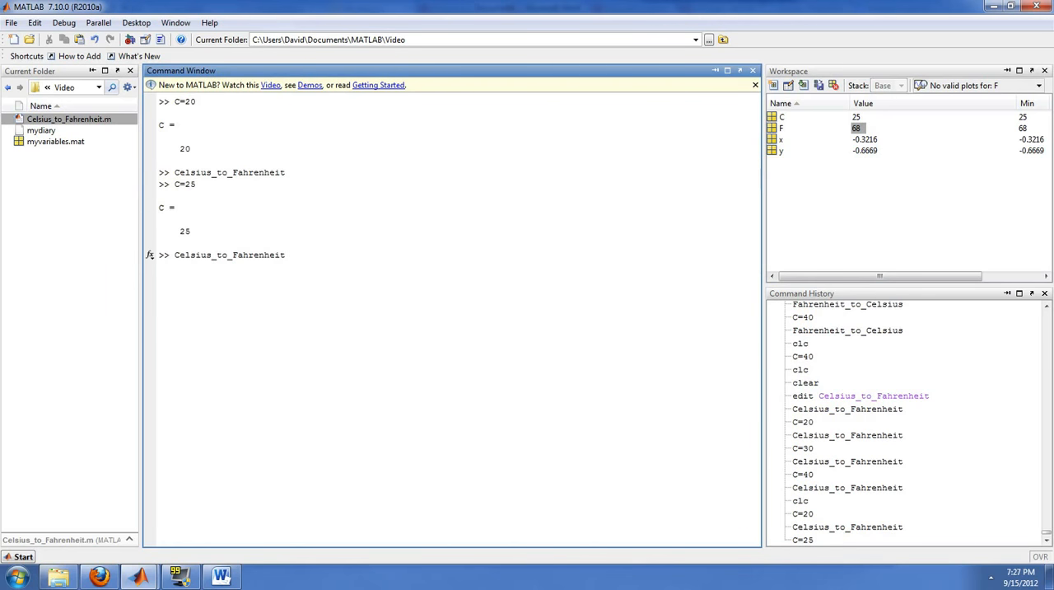
{"action": "key", "text": "Return"}
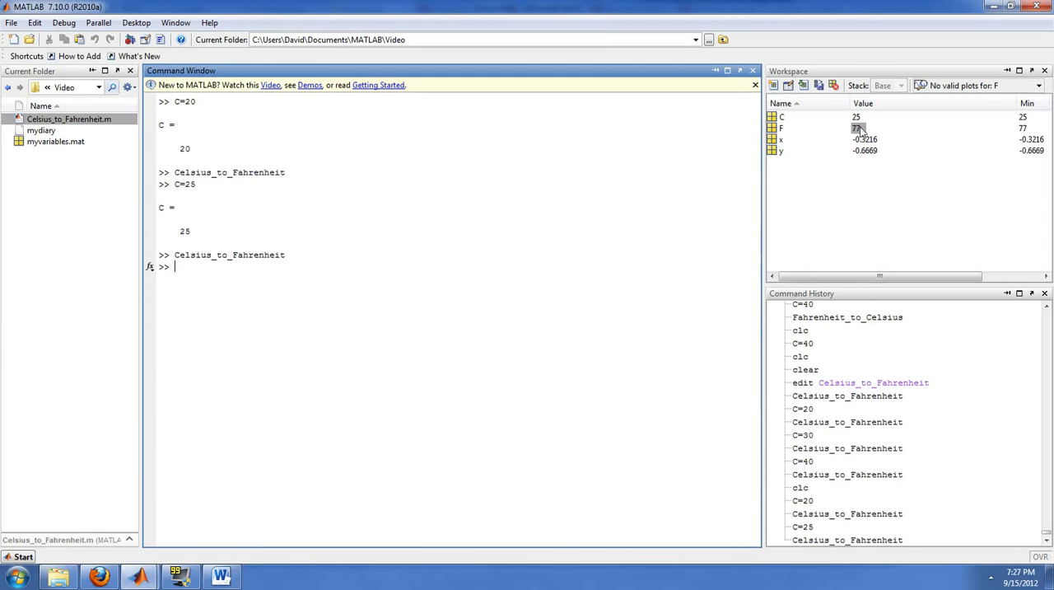
{"action": "left_click", "coordinate": [856, 129]}
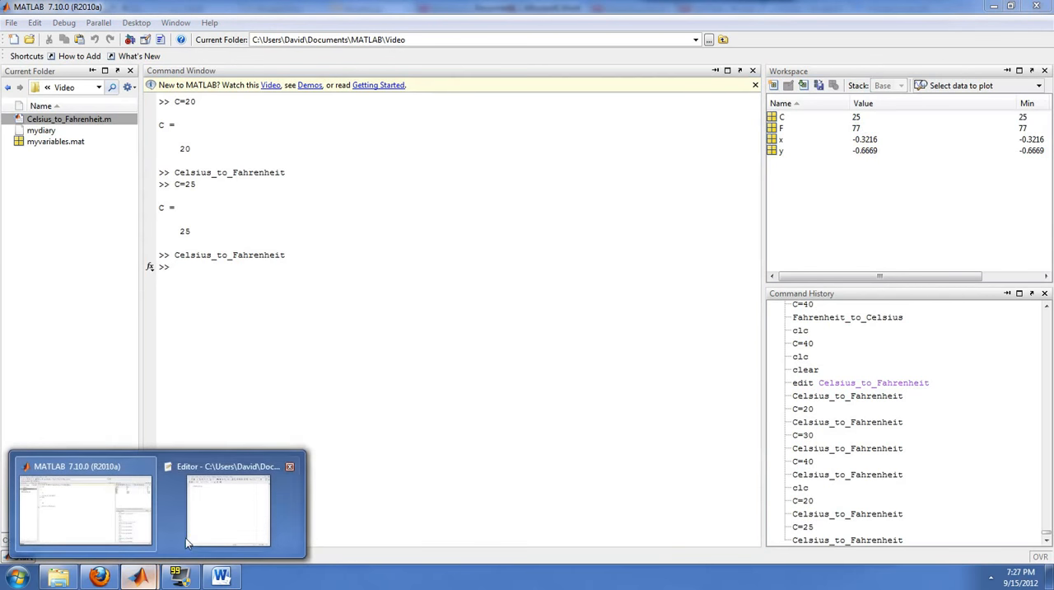
{"action": "left_click", "coordinate": [227, 510]}
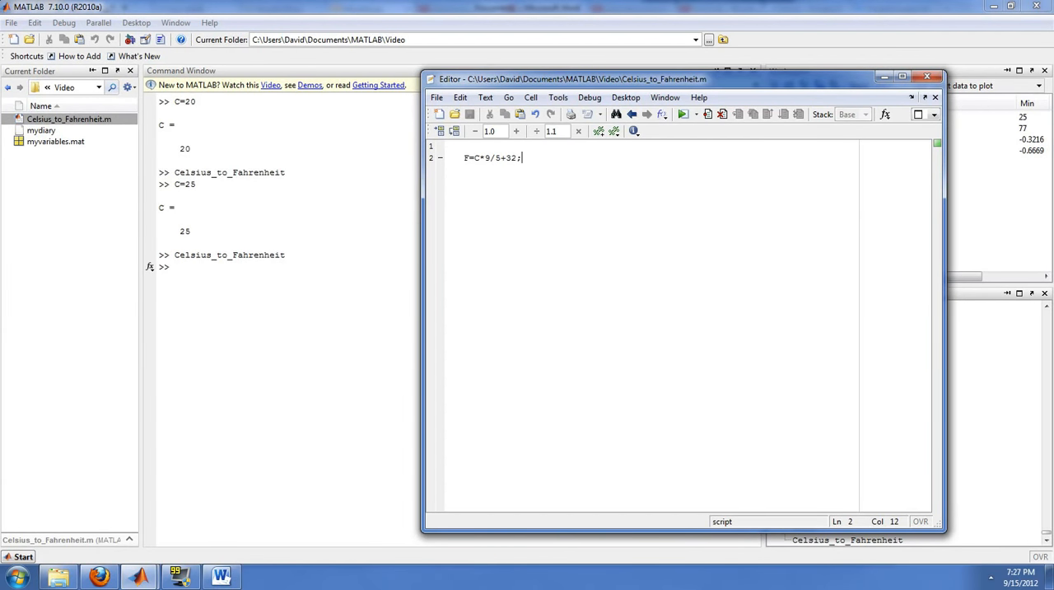